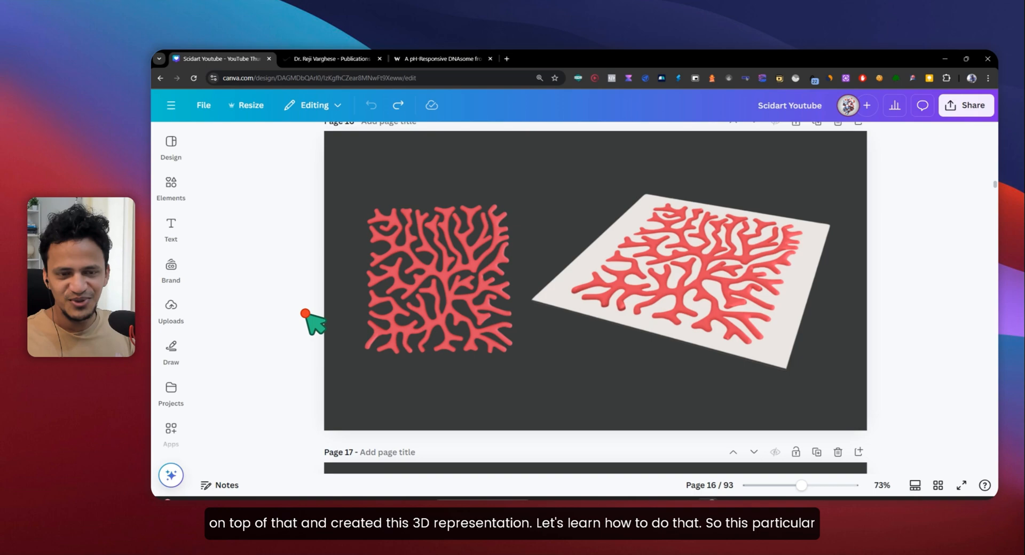
# Browse the lab publications list to the DNAsome paper and view its supplementary information PDF.
pyautogui.click(333, 58)
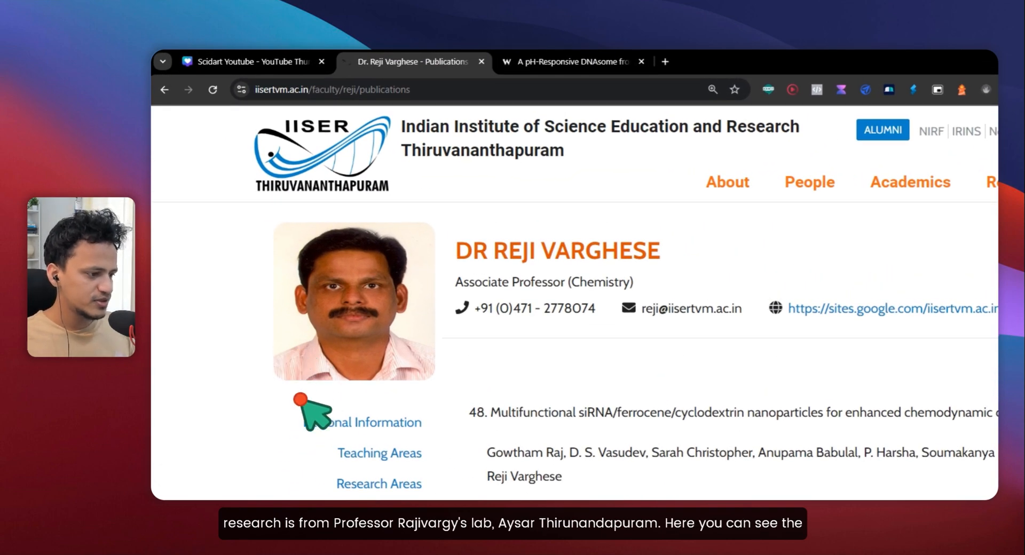
pyautogui.scroll(-3)
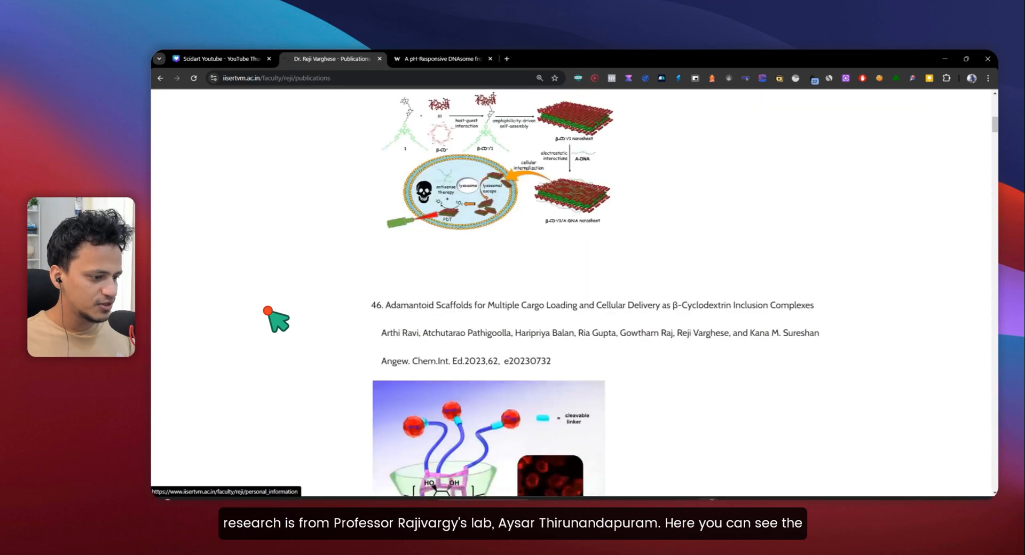
pyautogui.scroll(-3)
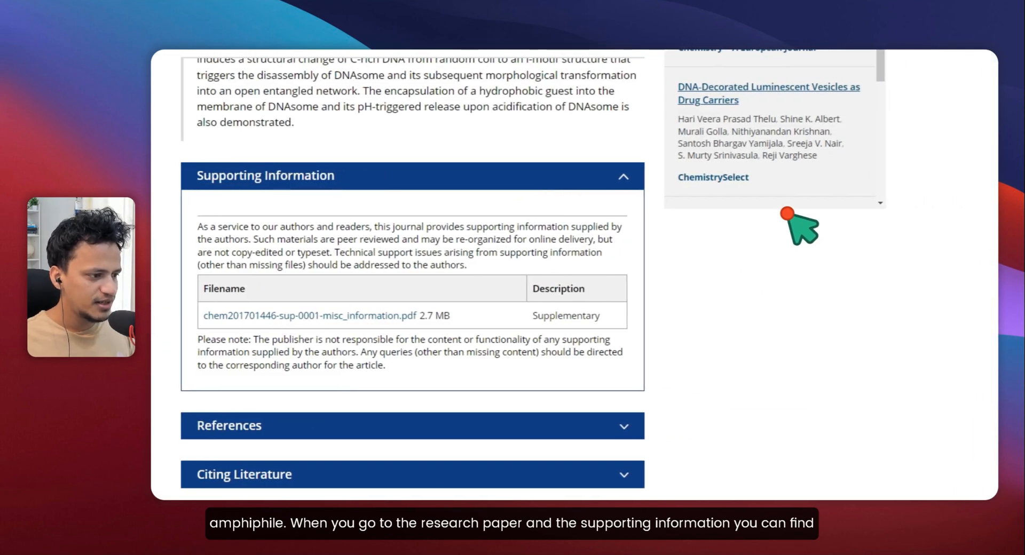
pyautogui.click(304, 316)
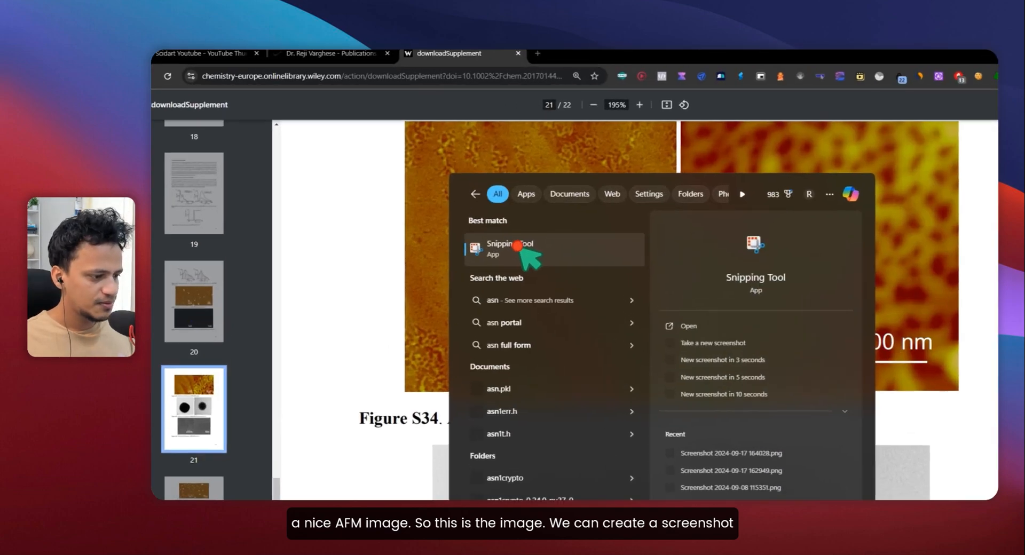
# Snip the AFM figure from the PDF with Snipping Tool and save it to the Desktop.
pyautogui.click(511, 249)
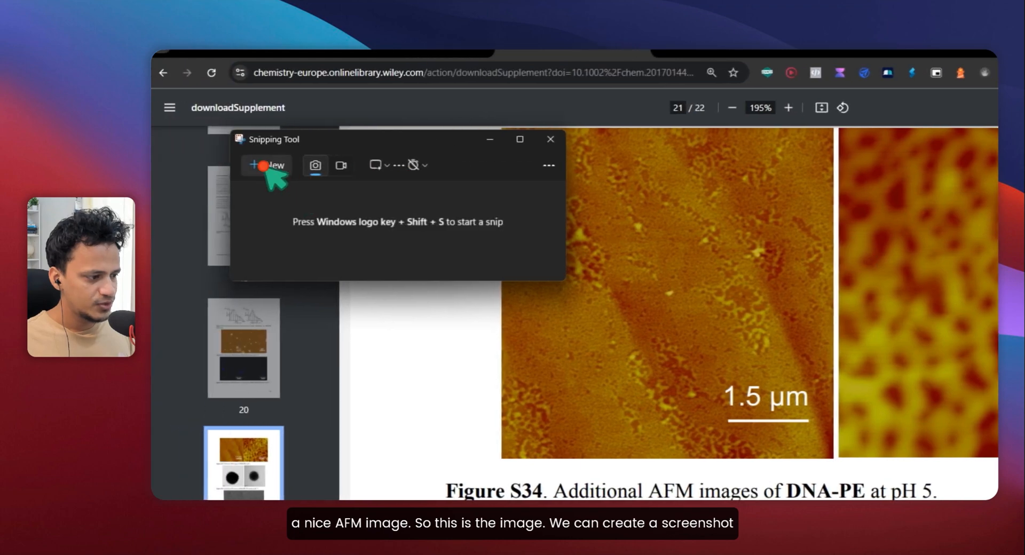
pyautogui.click(265, 164)
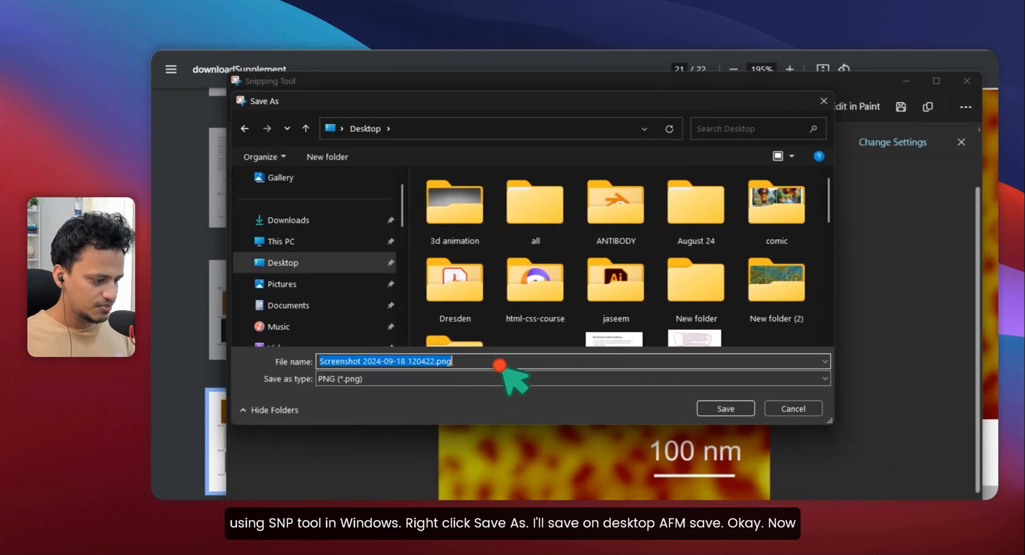
pyautogui.click(725, 407)
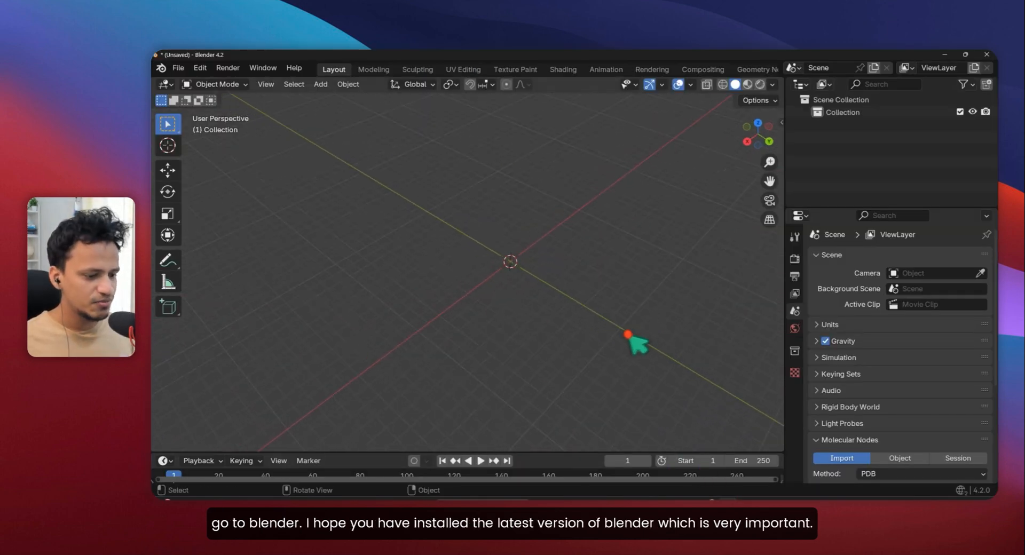
pyautogui.moveTo(538, 323)
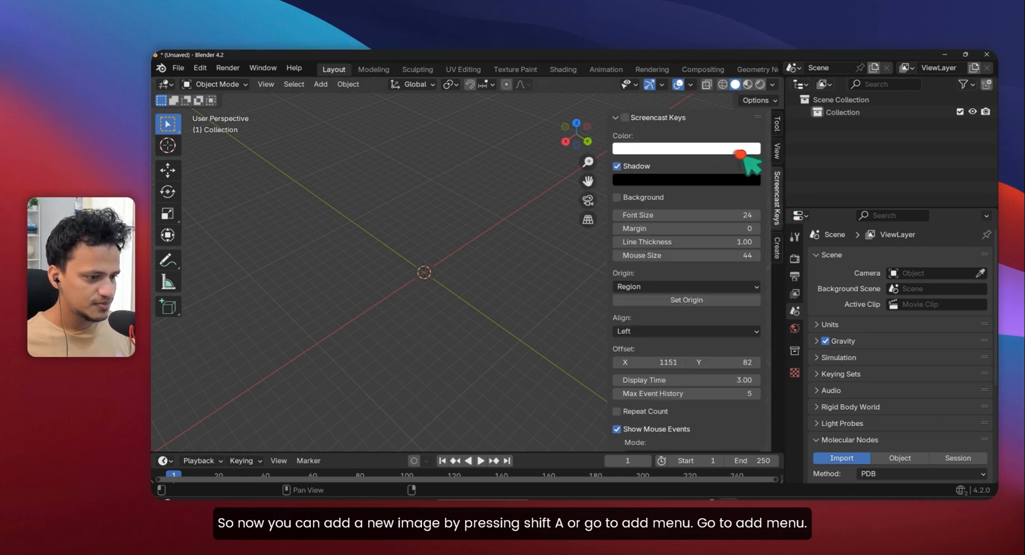
# Import AFM.png from the Desktop as an image mesh plane and show it in Material Preview.
pyautogui.click(320, 83)
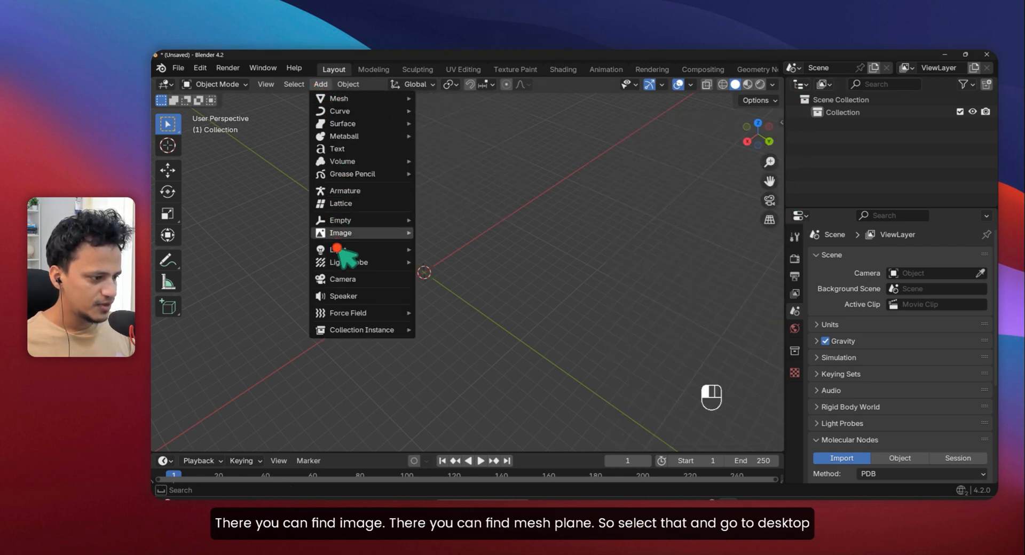
pyautogui.moveTo(339, 233)
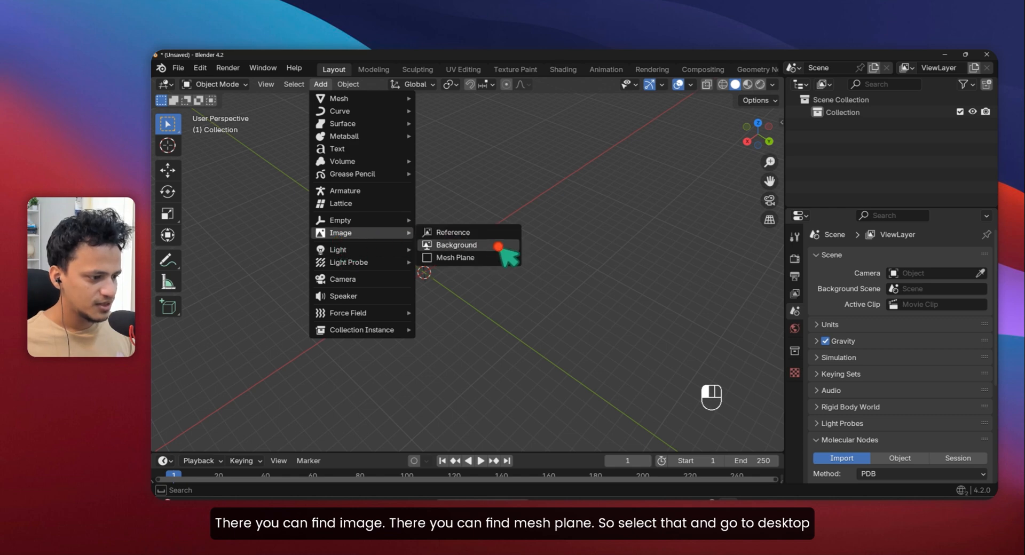
pyautogui.moveTo(455, 257)
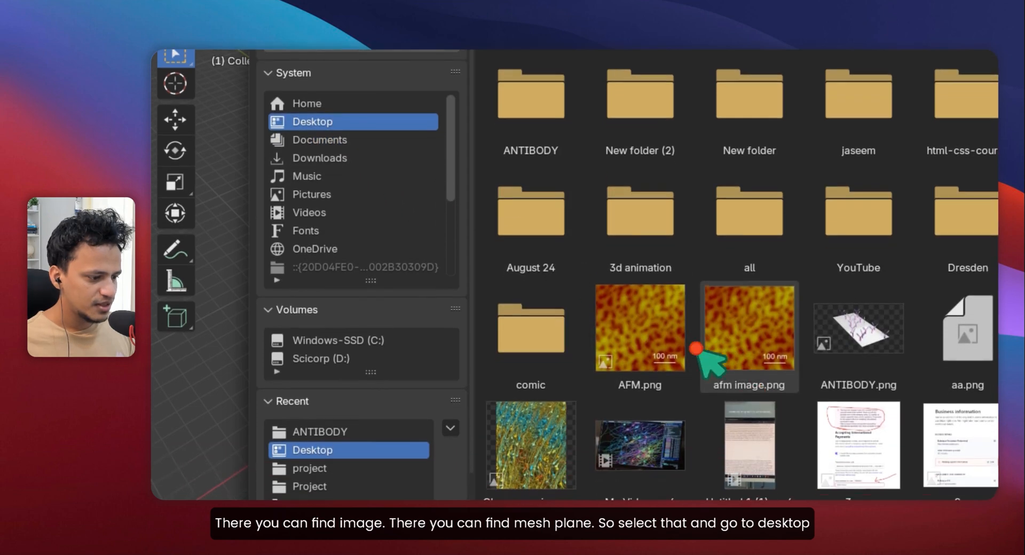
pyautogui.click(639, 326)
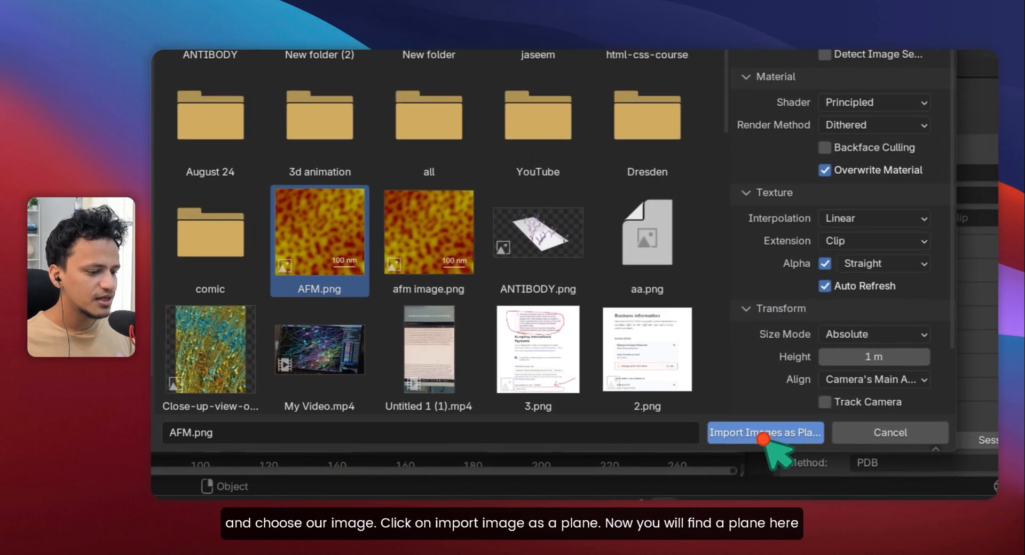
pyautogui.click(764, 432)
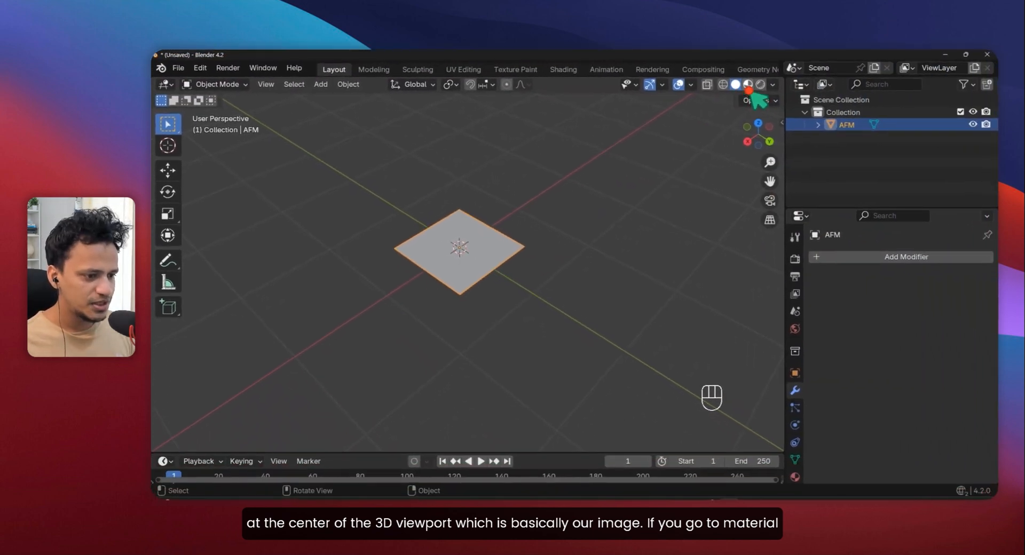
pyautogui.click(748, 84)
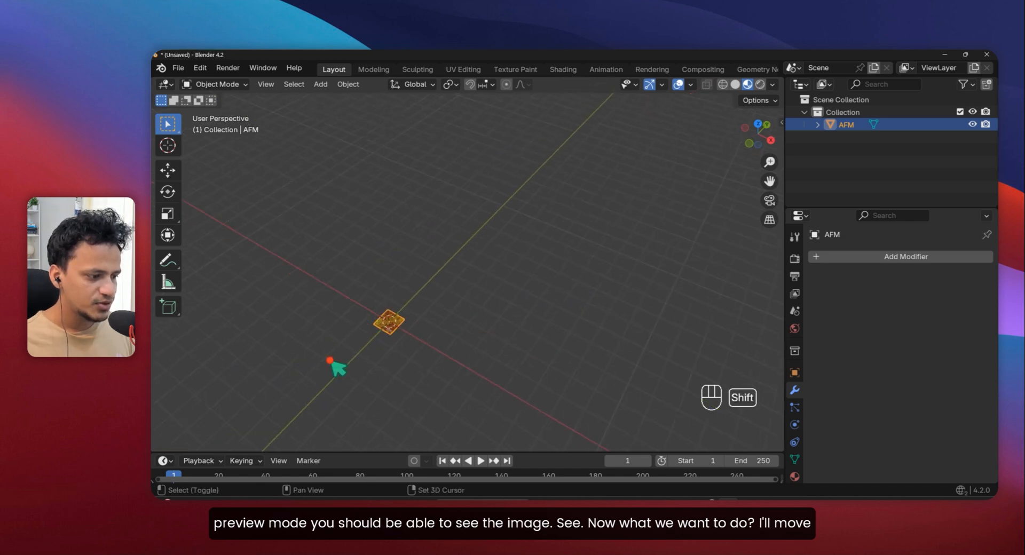
# Move the AFM plane aside, add a cube and merge all its vertices at the centre.
pyautogui.click(168, 170)
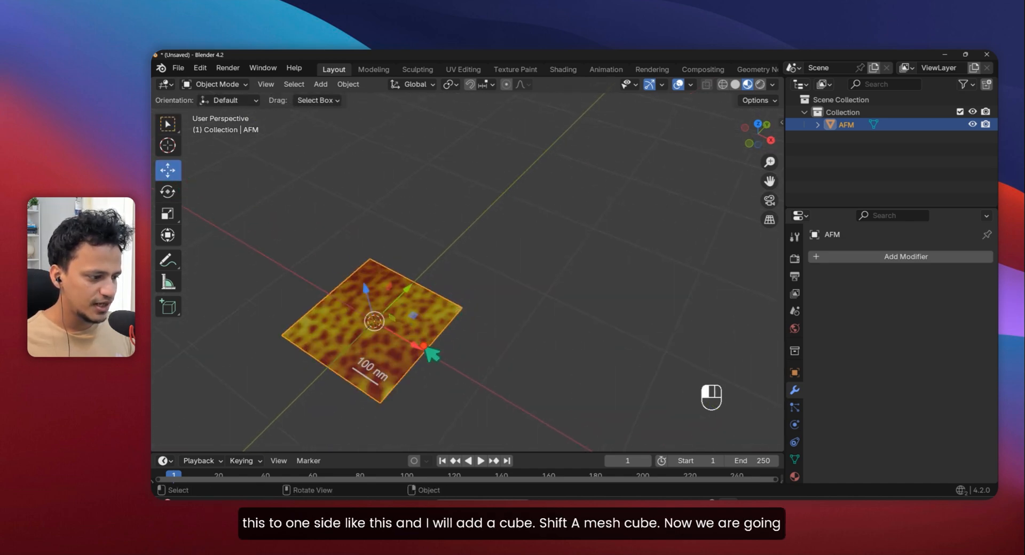
pyautogui.moveTo(388, 317); pyautogui.dragTo(542, 323)
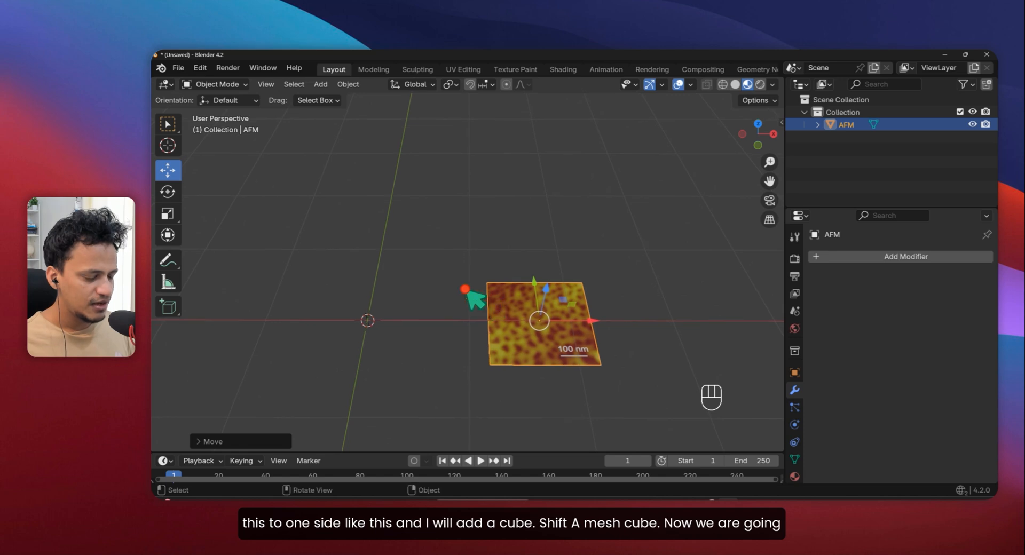
pyautogui.press('shift+a')
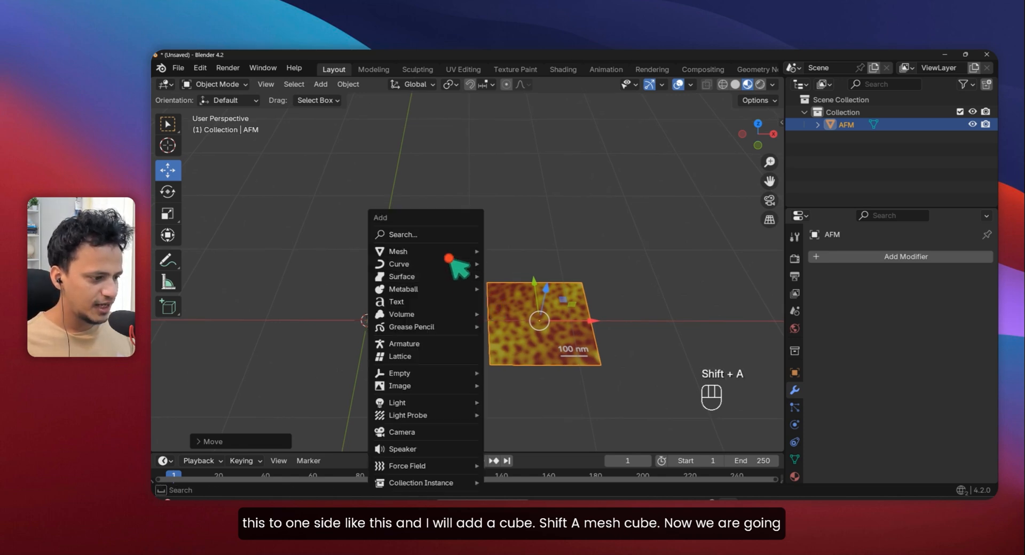
pyautogui.click(397, 251)
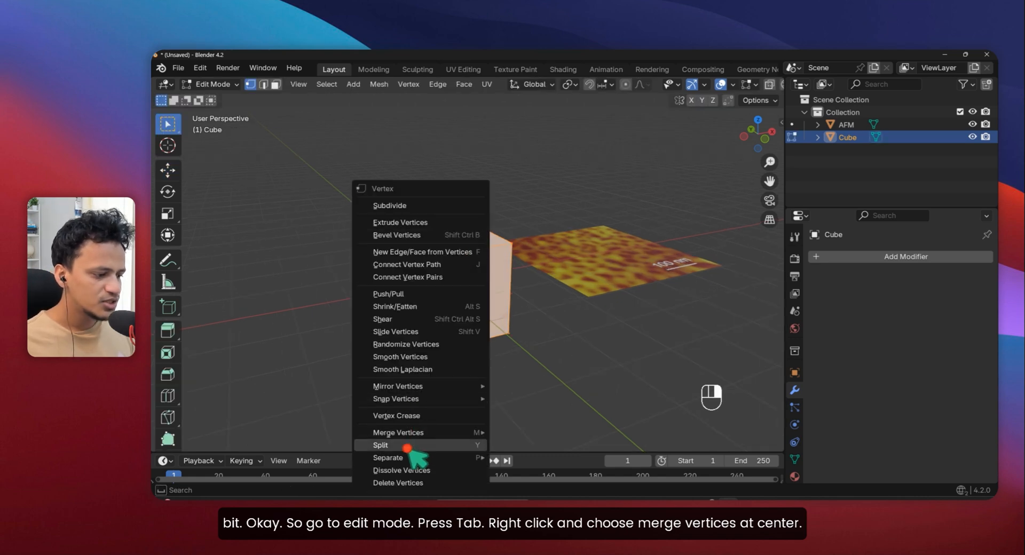
pyautogui.moveTo(397, 432)
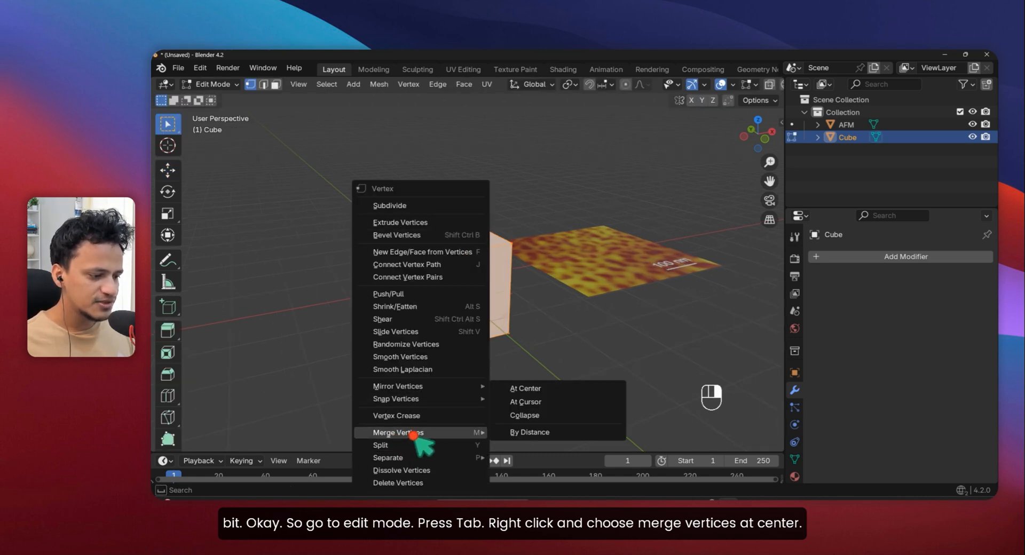
pyautogui.moveTo(523, 387)
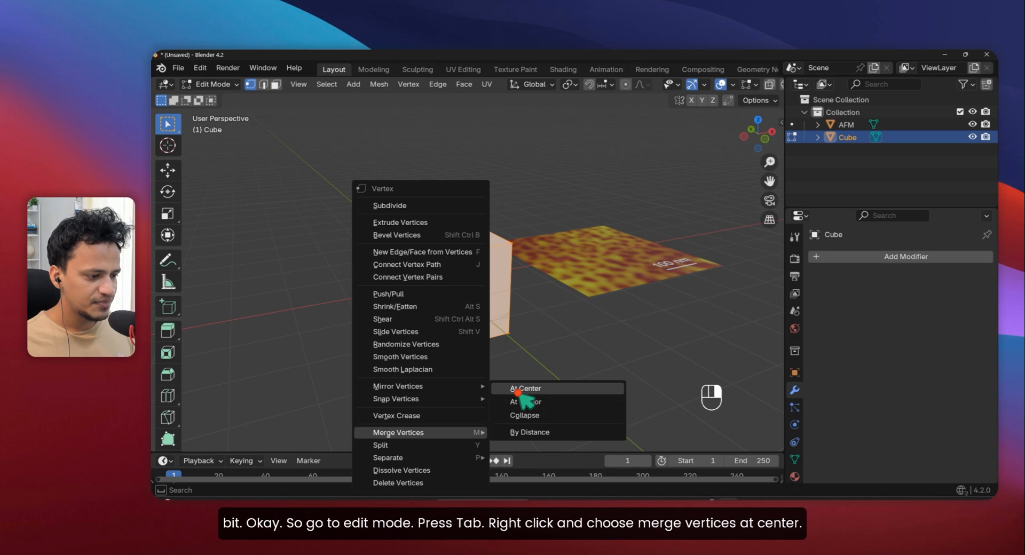
pyautogui.click(523, 388)
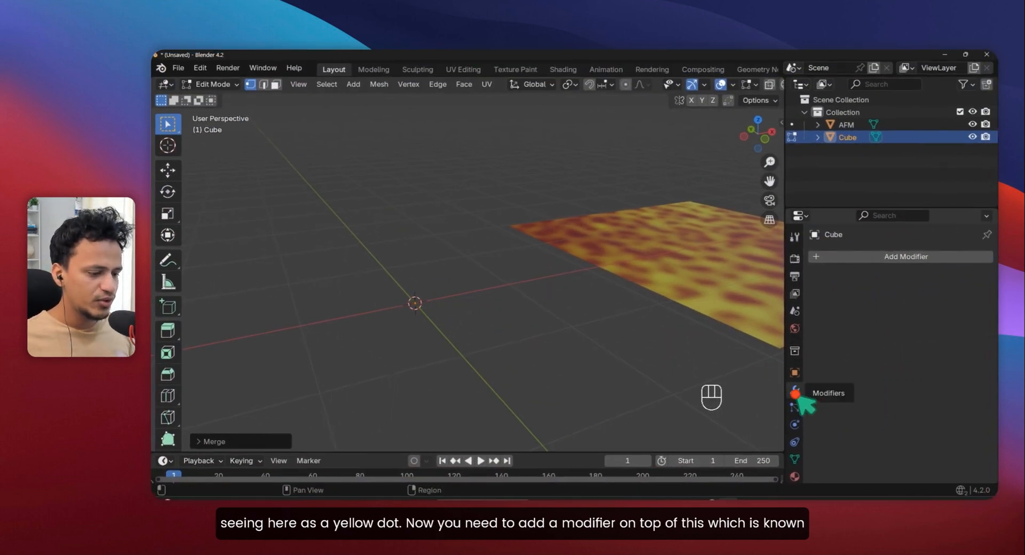
# Add a Skin modifier to the single-vertex cube and view it in wireframe.
pyautogui.click(899, 256)
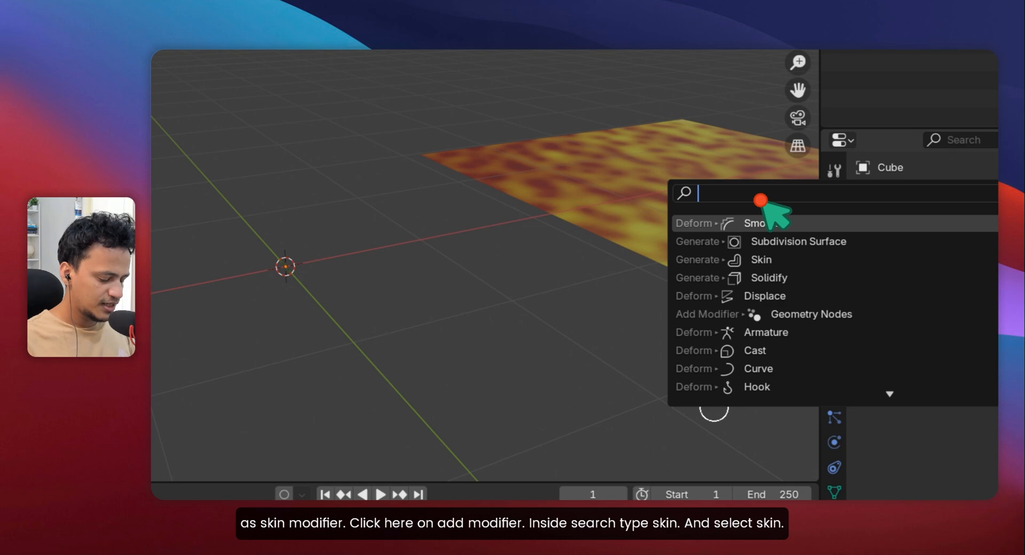
pyautogui.click(760, 259)
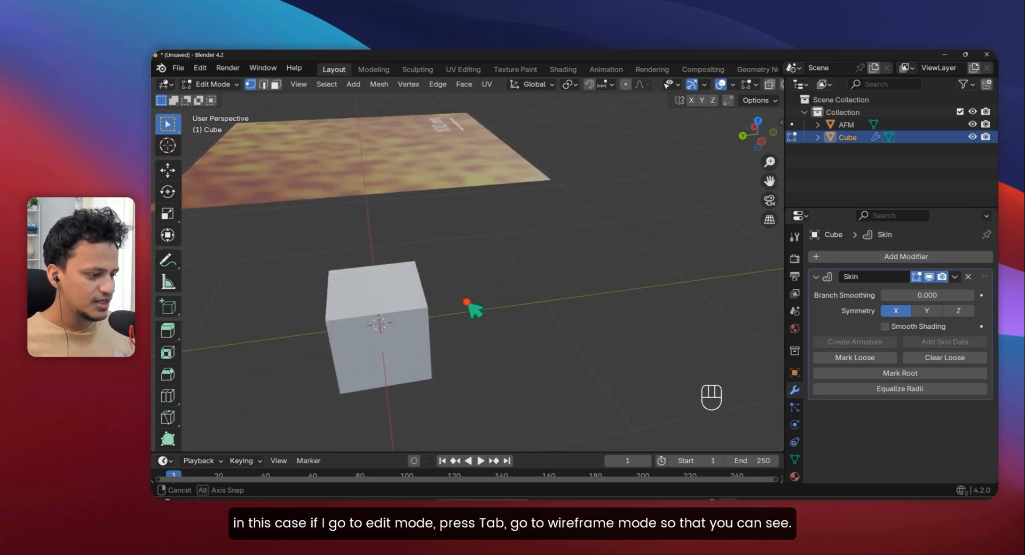
pyautogui.press('Tab')
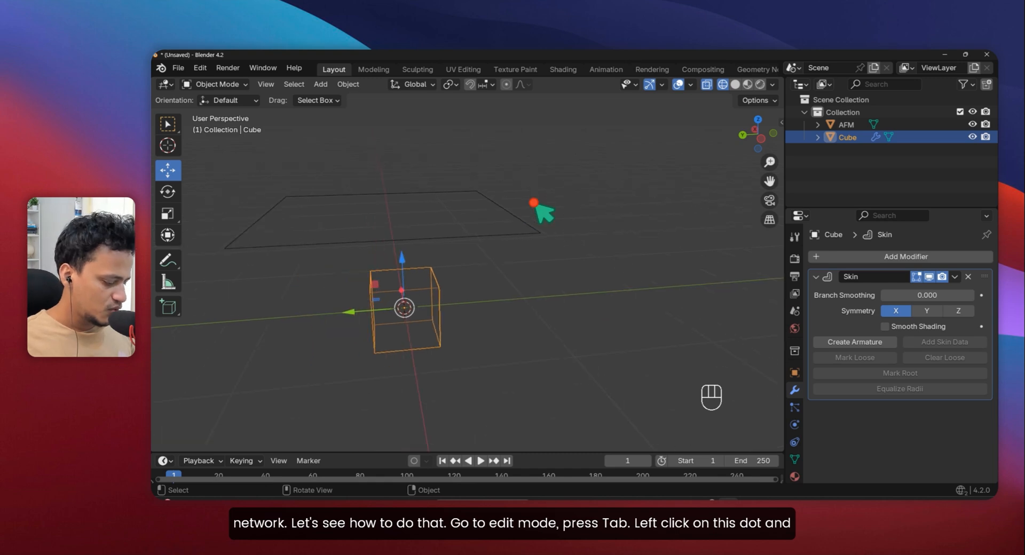
# Extrude the skinned vertex into a segmented chain with a branch splitting off a mid vertex.
pyautogui.press('Tab')
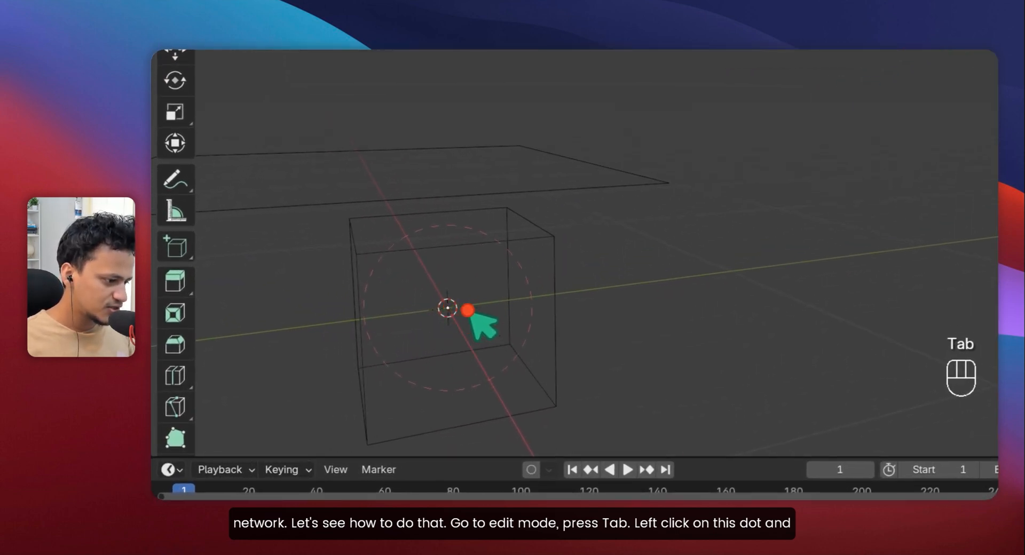
pyautogui.press('Tab')
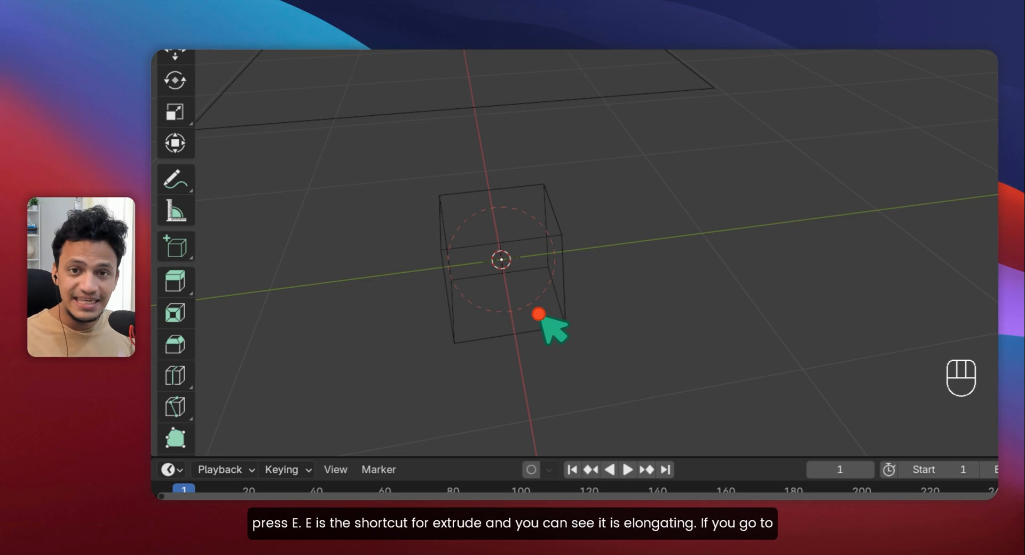
pyautogui.moveTo(592, 277)
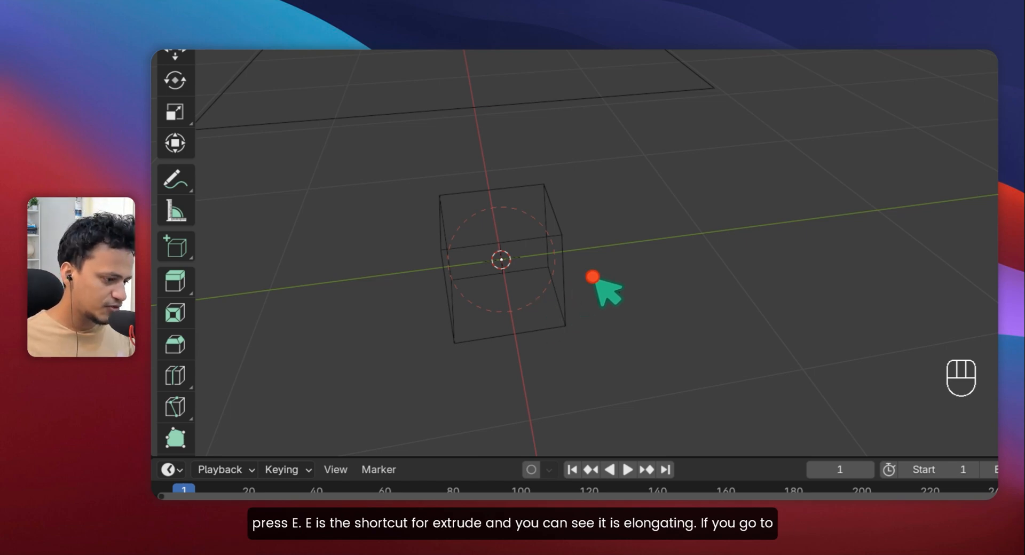
pyautogui.press('e')
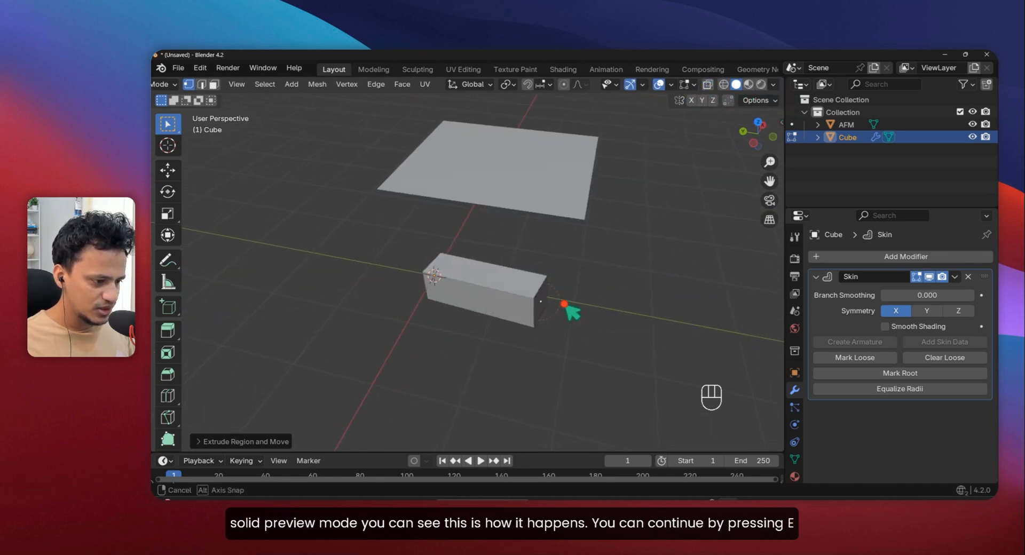
pyautogui.press('e')
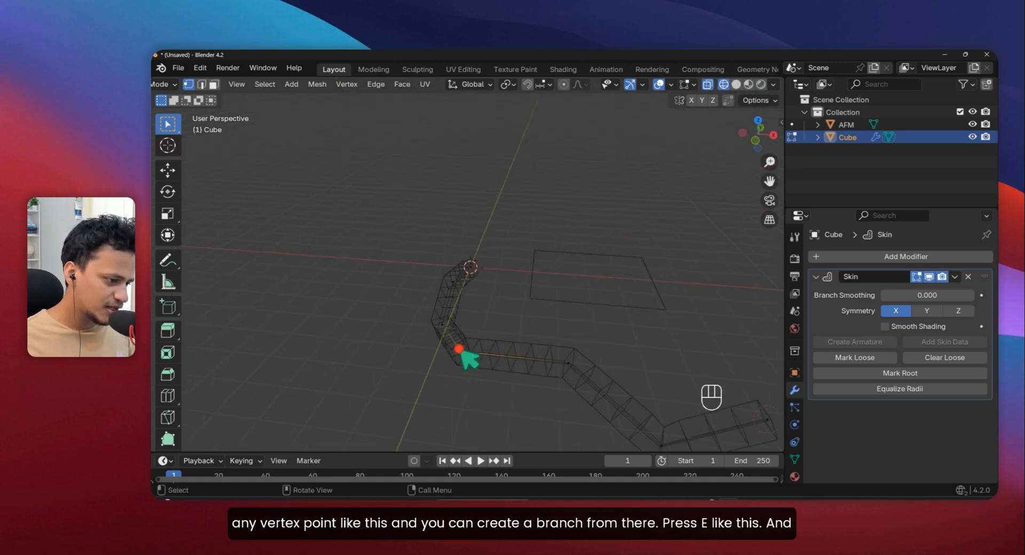
pyautogui.press('e')
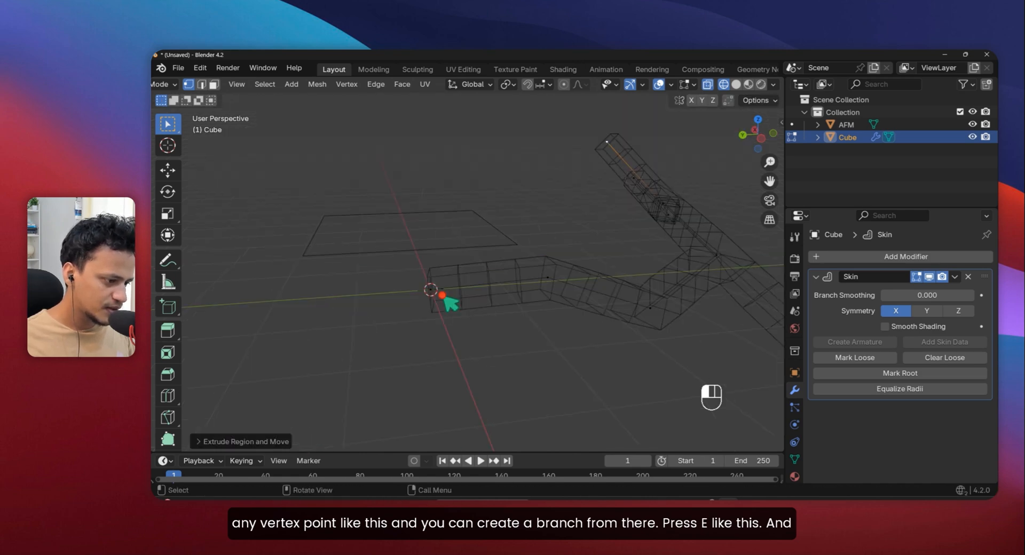
pyautogui.press('e')
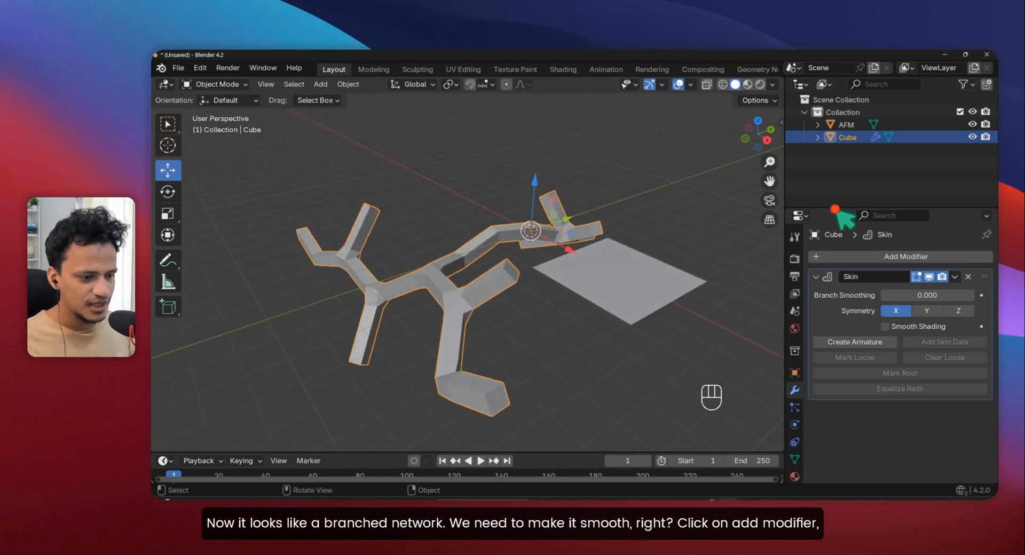
# Add a Subdivision Surface modifier to smooth the branched skin network into rounded tubes.
pyautogui.click(899, 256)
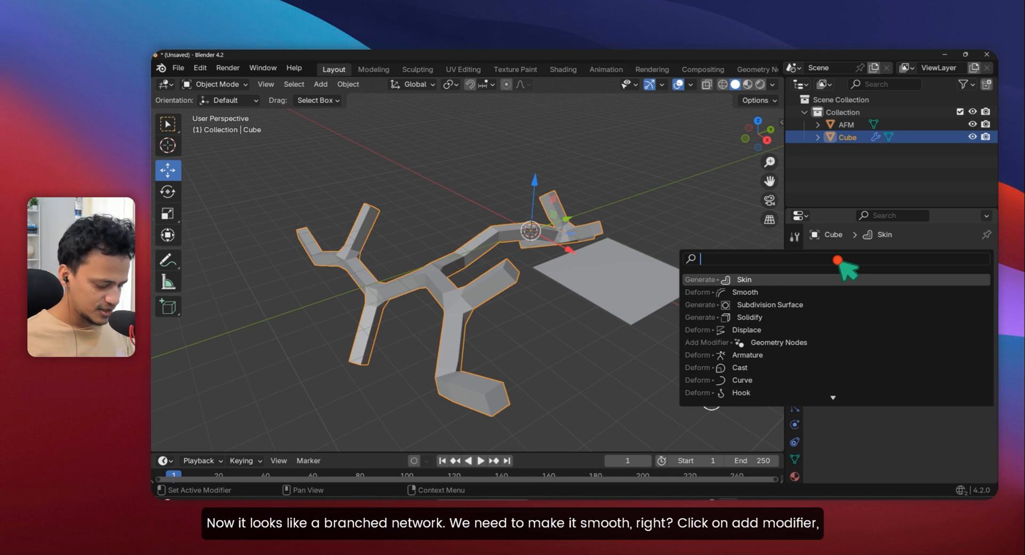
pyautogui.write('subdi')
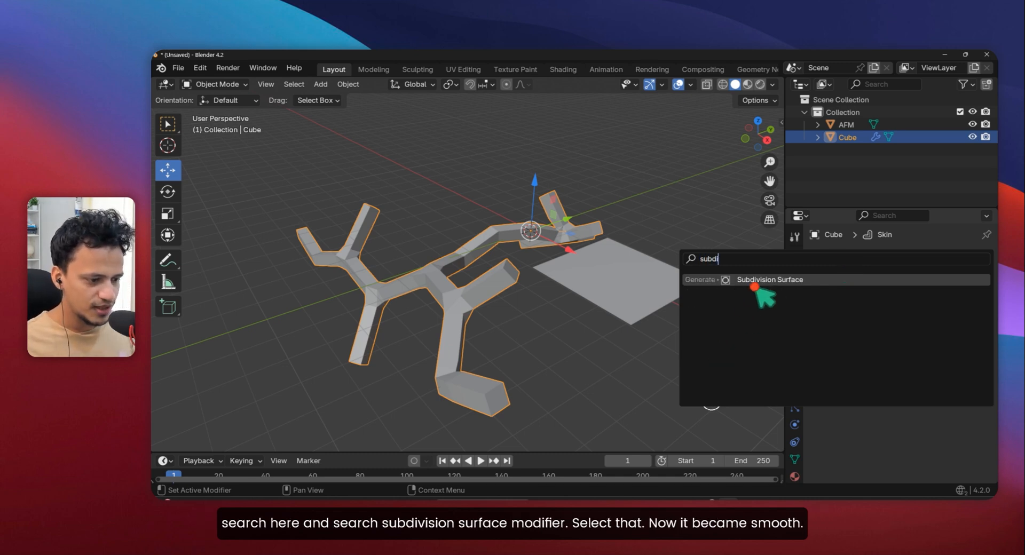
pyautogui.click(769, 280)
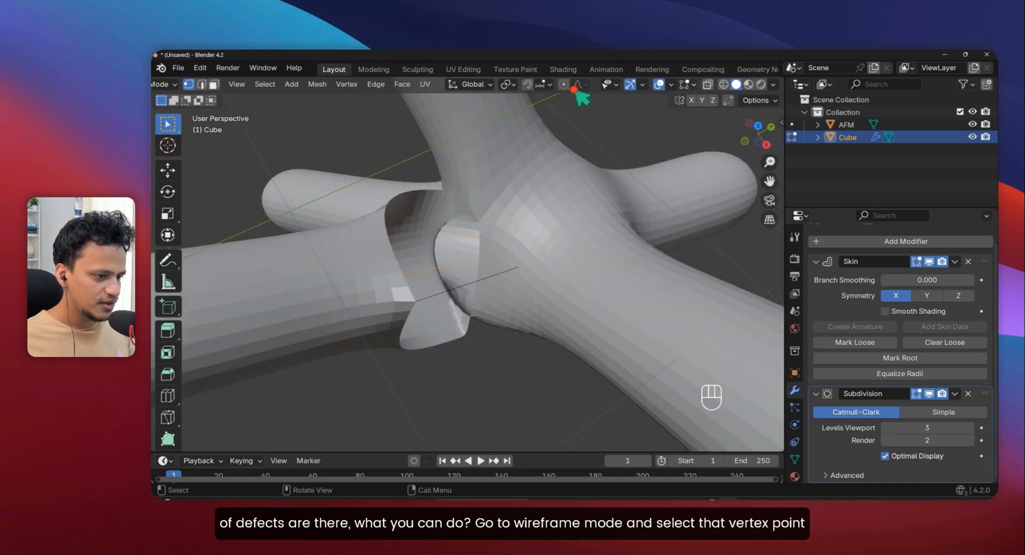
# Select the vertex at the broken junction in wireframe and move it slightly to repair the tear.
pyautogui.click(723, 84)
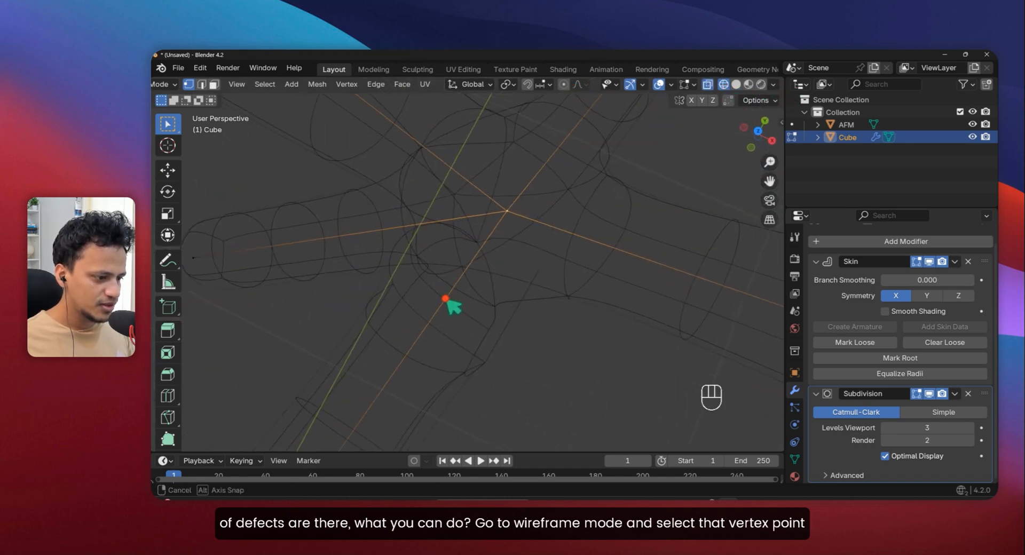
pyautogui.click(737, 83)
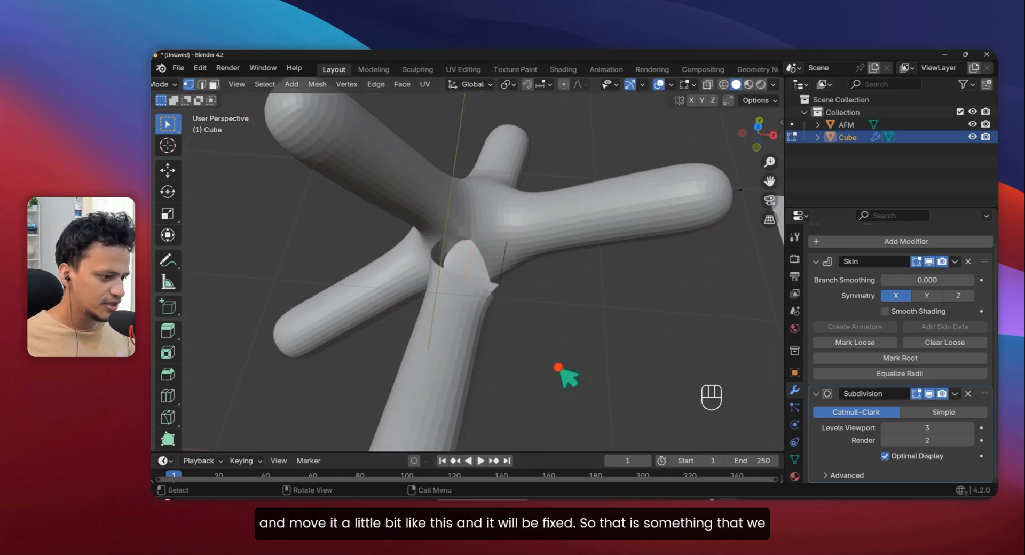
pyautogui.press('g')
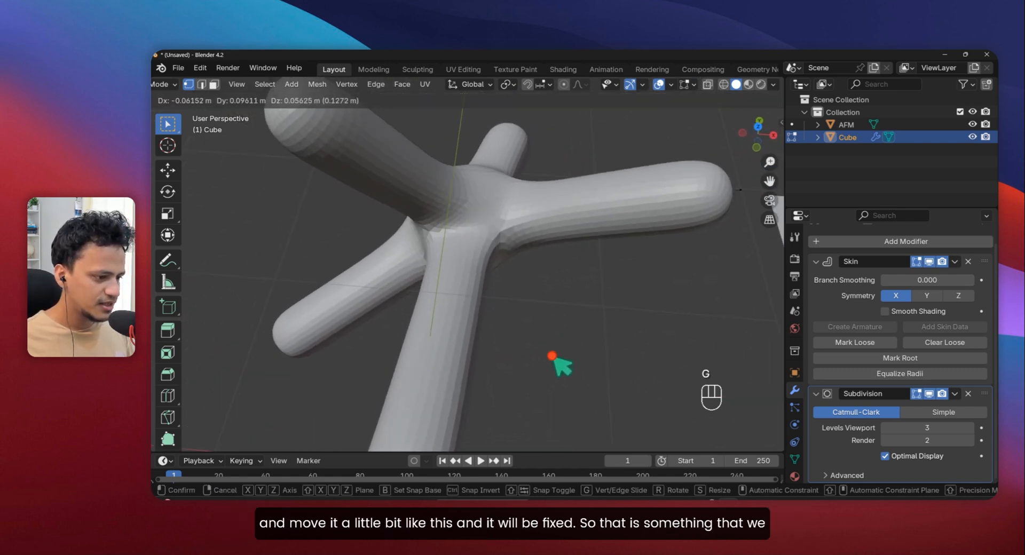
pyautogui.press('Tab')
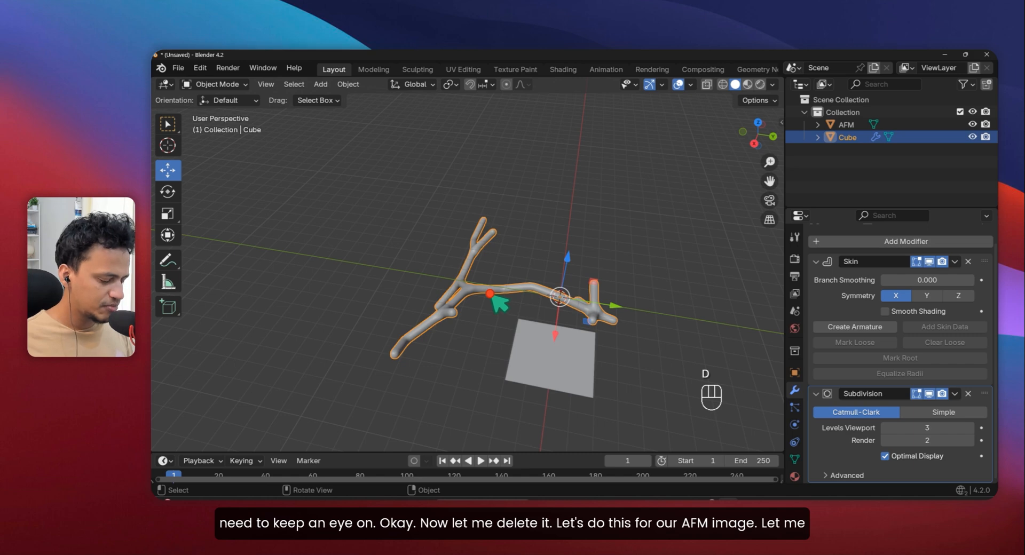
# Delete the practice Cube network and view the AFM plane from the top.
pyautogui.press('x')
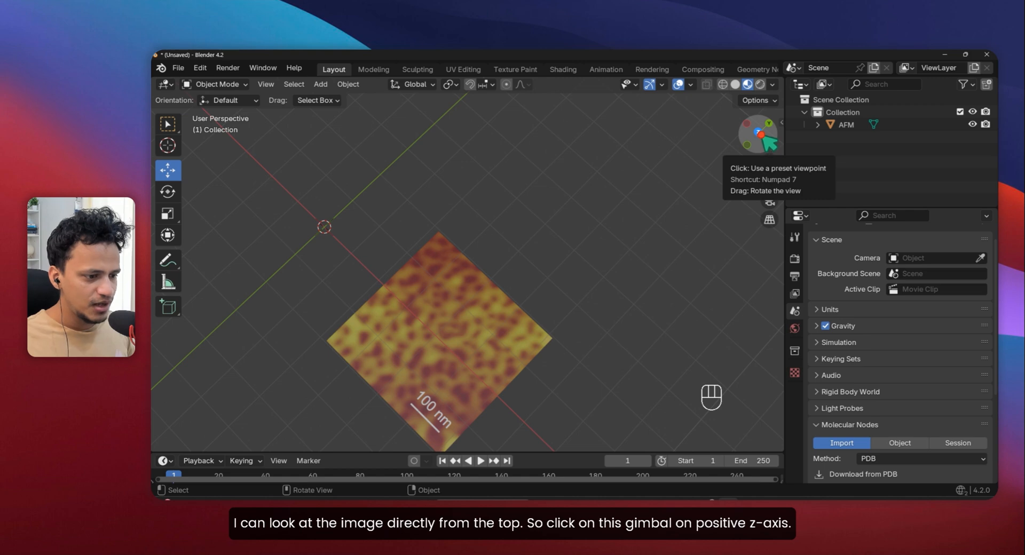
pyautogui.click(758, 131)
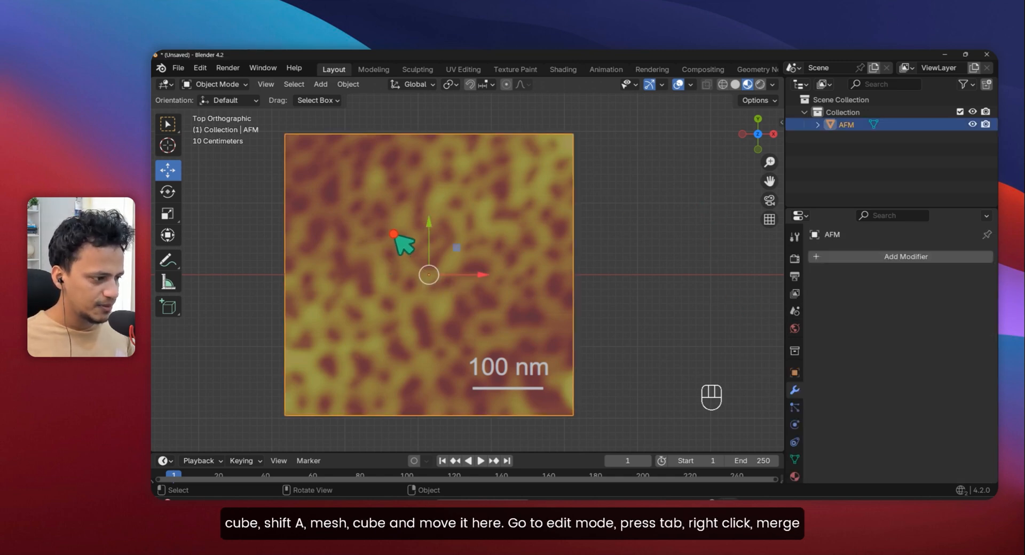
# Add a cube merged to one centre point with Skin and Subdivision Surface modifiers over the image.
pyautogui.press('shift+a')
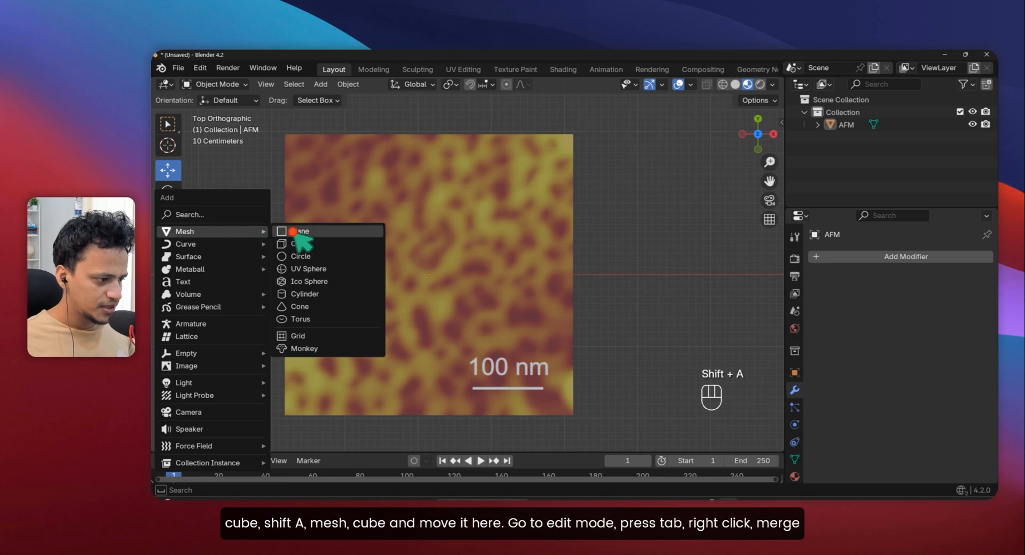
pyautogui.click(300, 244)
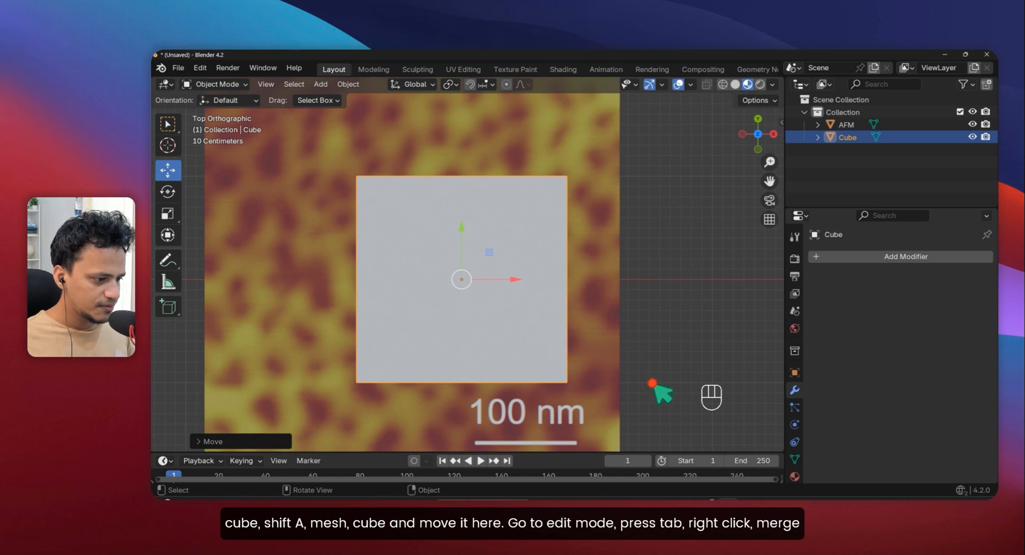
pyautogui.press('Tab')
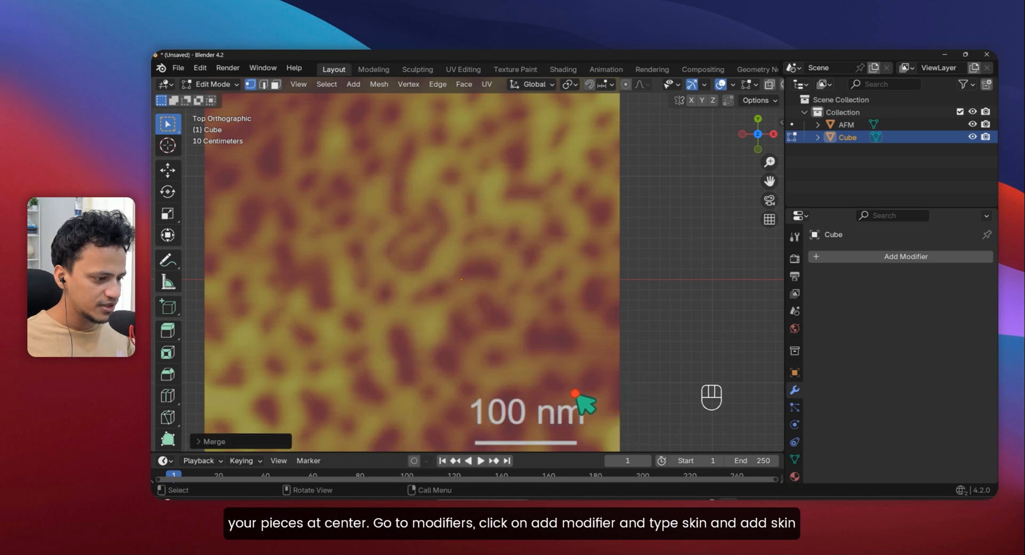
pyautogui.click(900, 257)
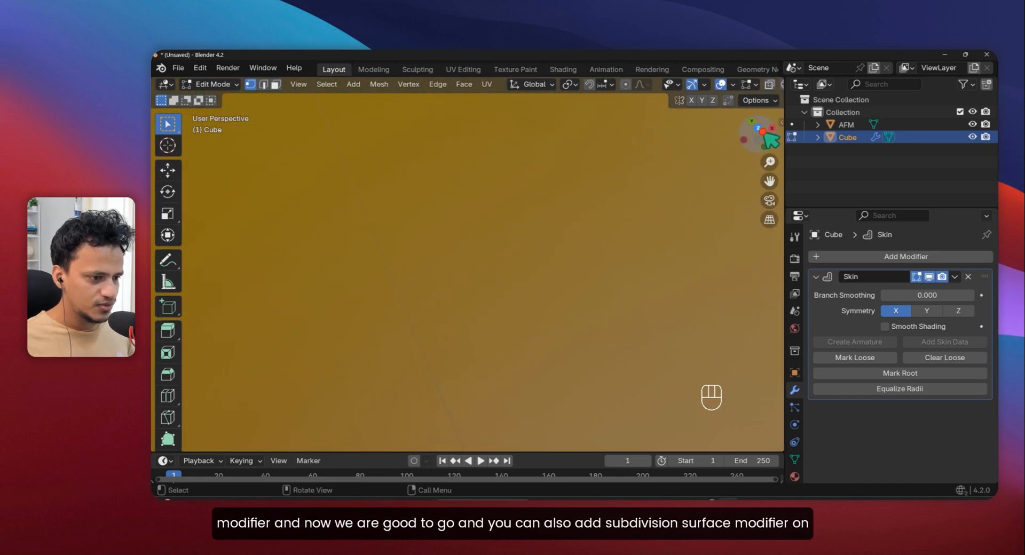
pyautogui.press('Tab')
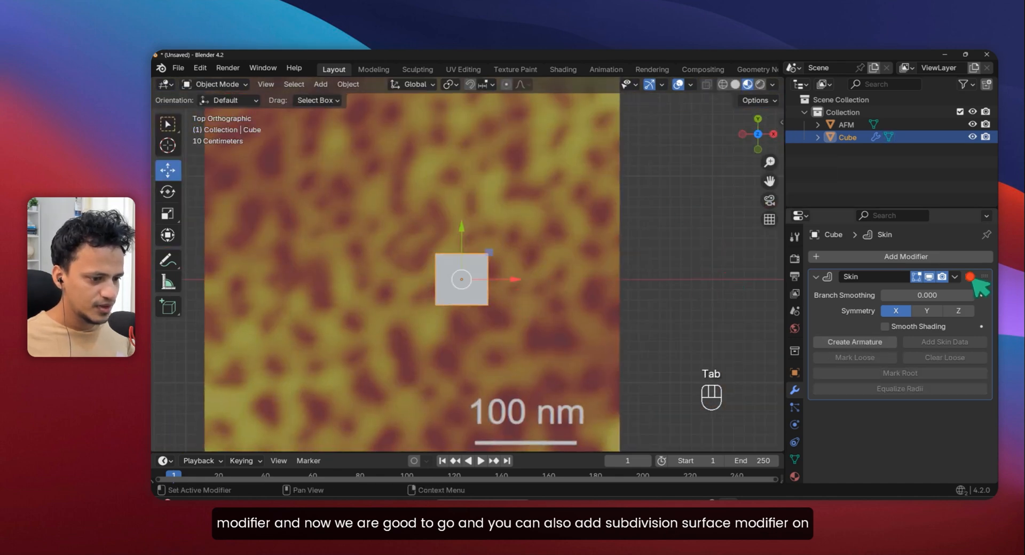
pyautogui.click(899, 255)
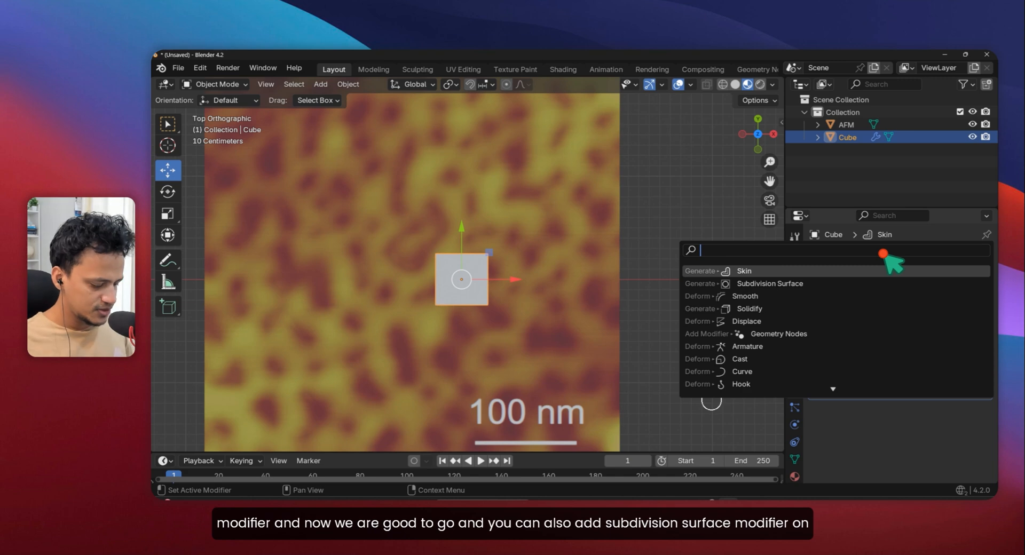
pyautogui.click(769, 283)
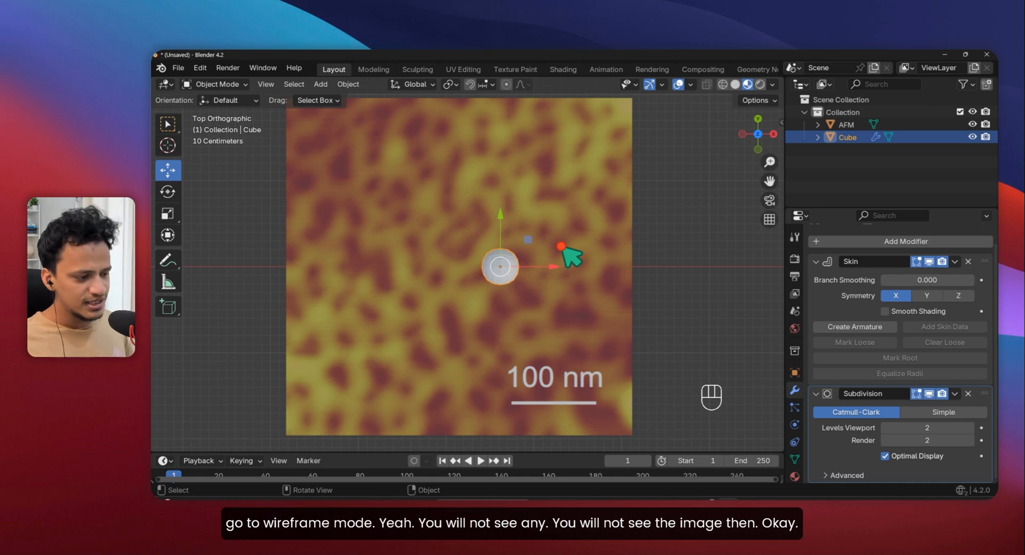
pyautogui.moveTo(575, 297)
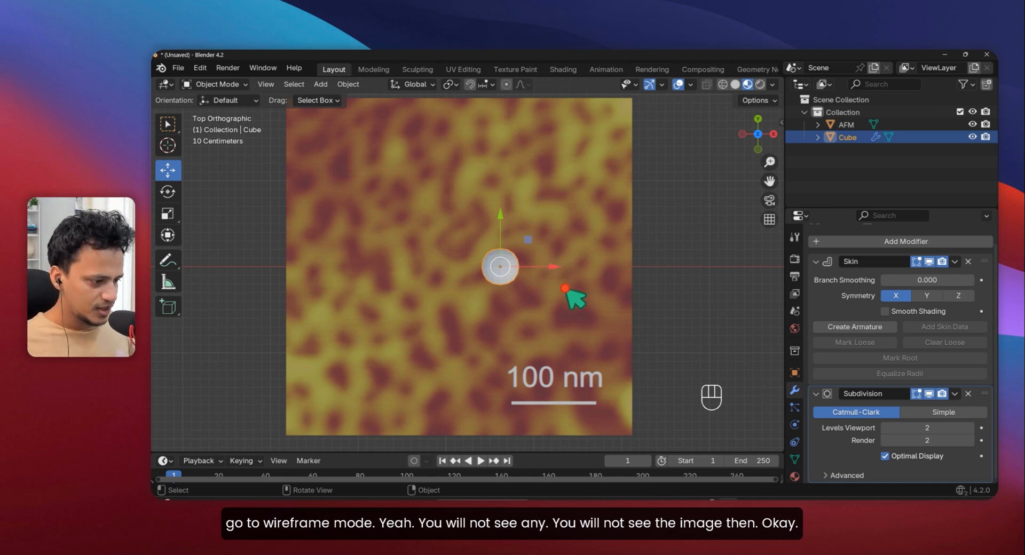
# Shrink the skin point, place it at the fibre's start and extrude a tube along the image pattern.
pyautogui.press('s')
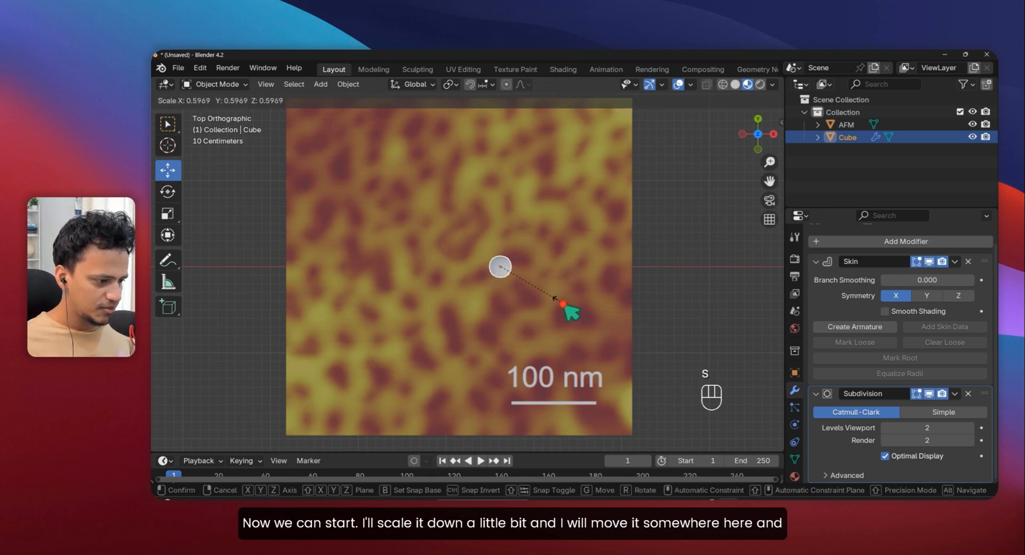
pyautogui.press('s')
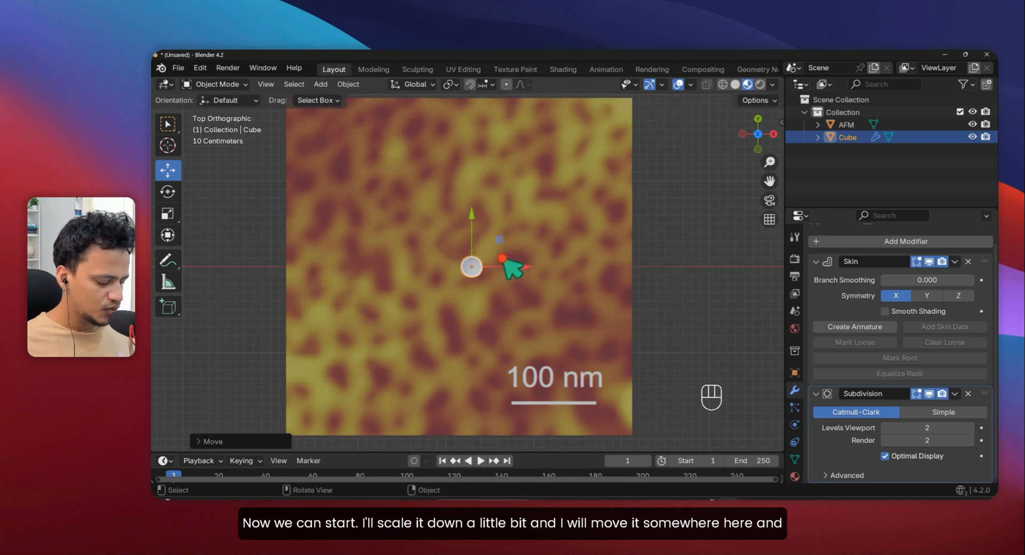
pyautogui.press('Tab')
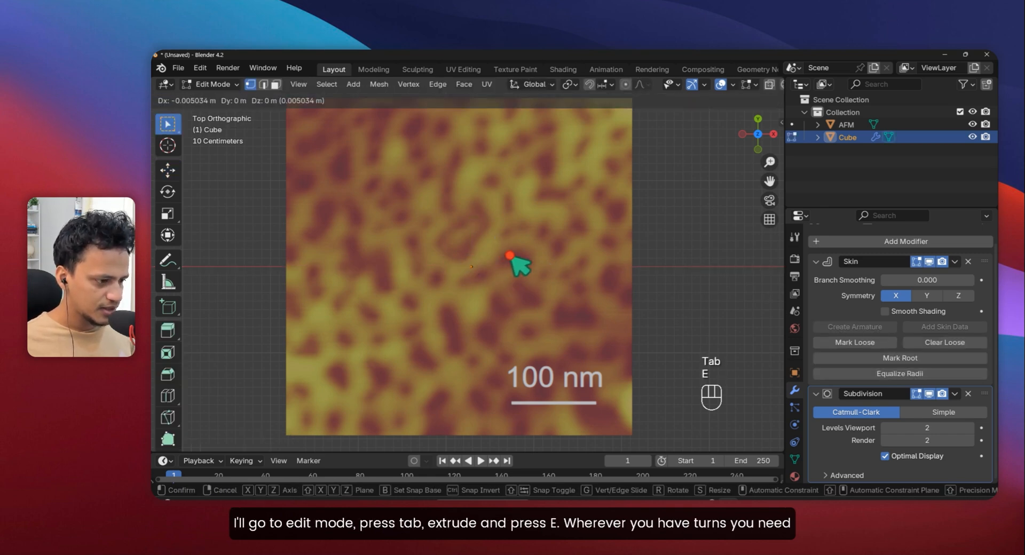
pyautogui.press('e')
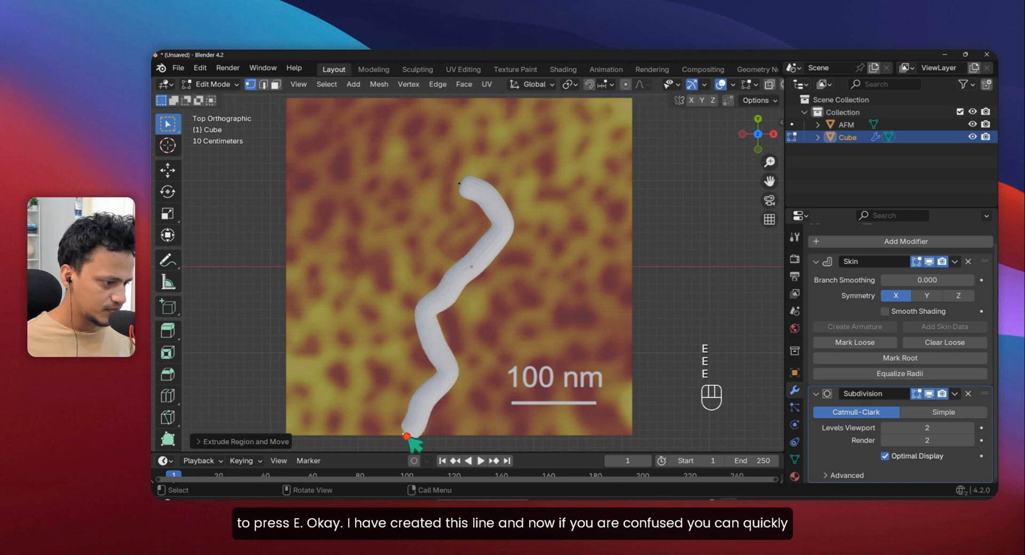
pyautogui.press('ctrl+z')
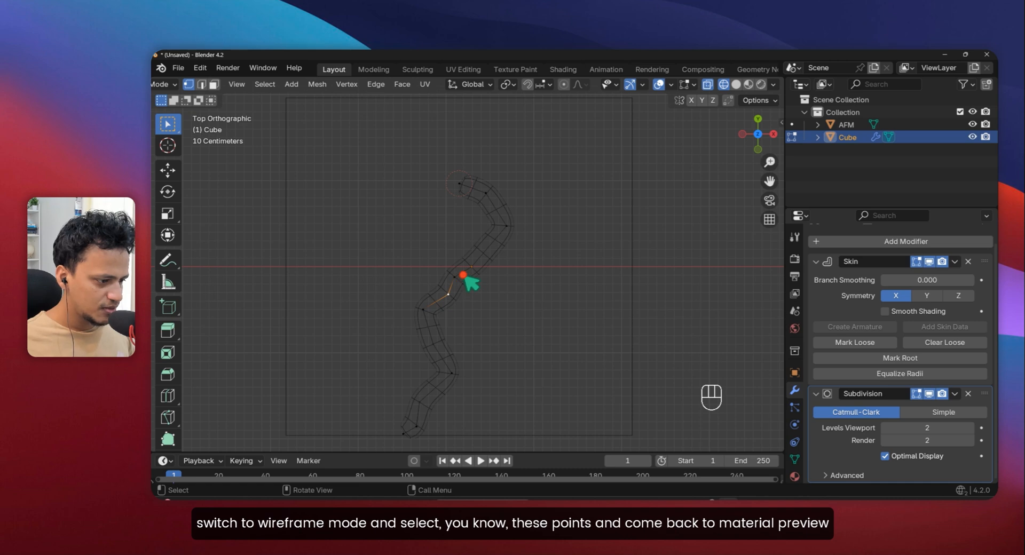
# Extrude branches toward the upper right, top, upper left and lower left following the lighter pattern.
pyautogui.click(750, 84)
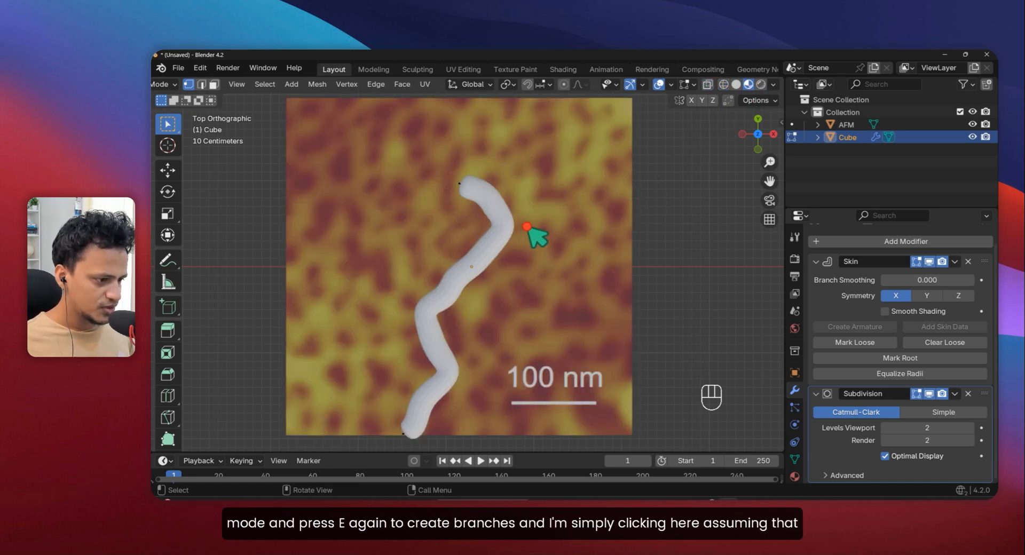
pyautogui.press('e')
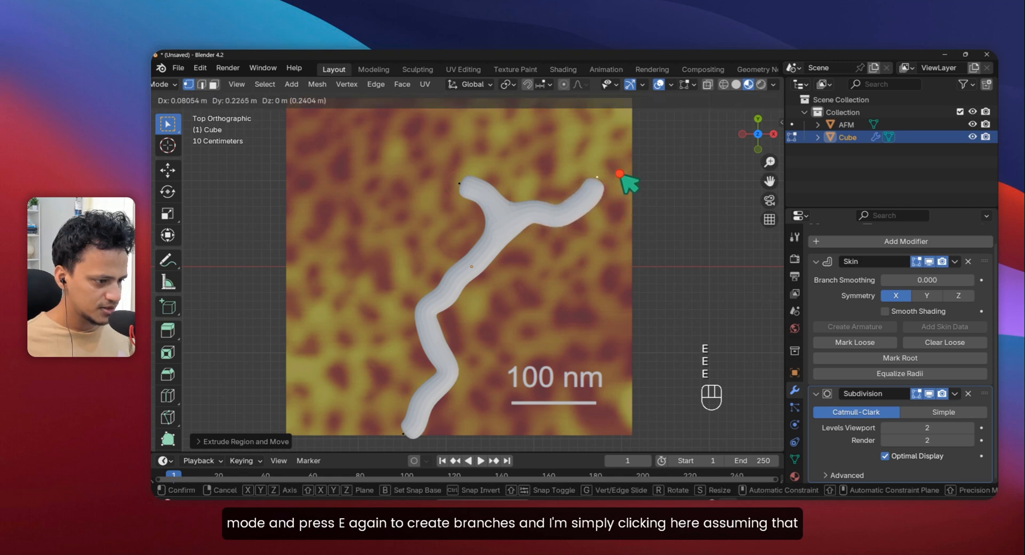
pyautogui.click(604, 175)
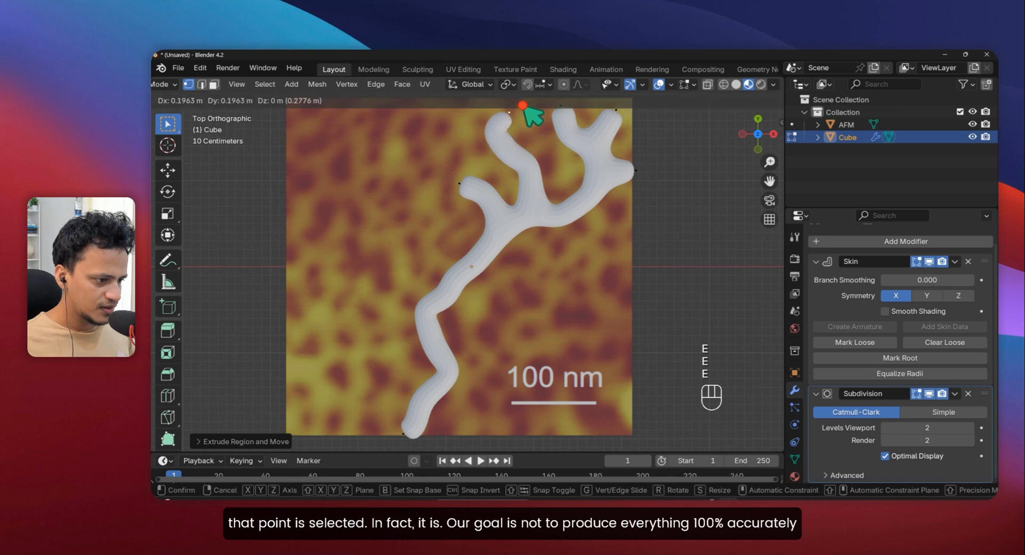
pyautogui.click(471, 195)
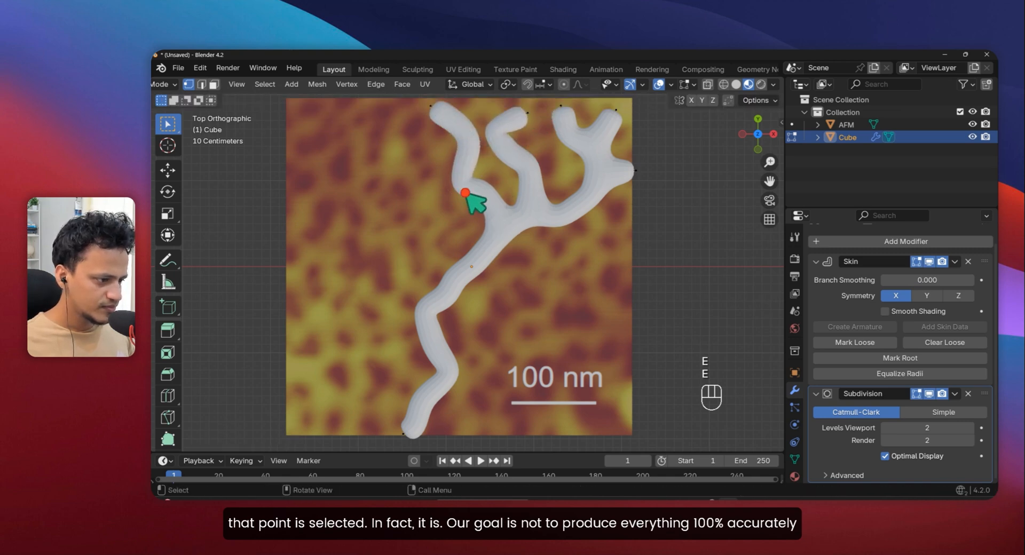
pyautogui.moveTo(469, 205); pyautogui.dragTo(397, 173)
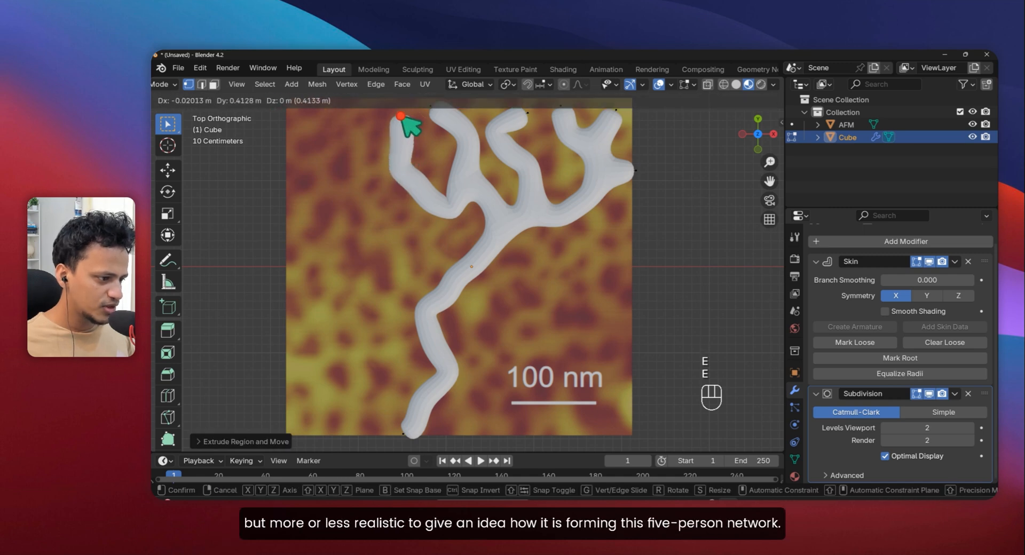
pyautogui.click(407, 135)
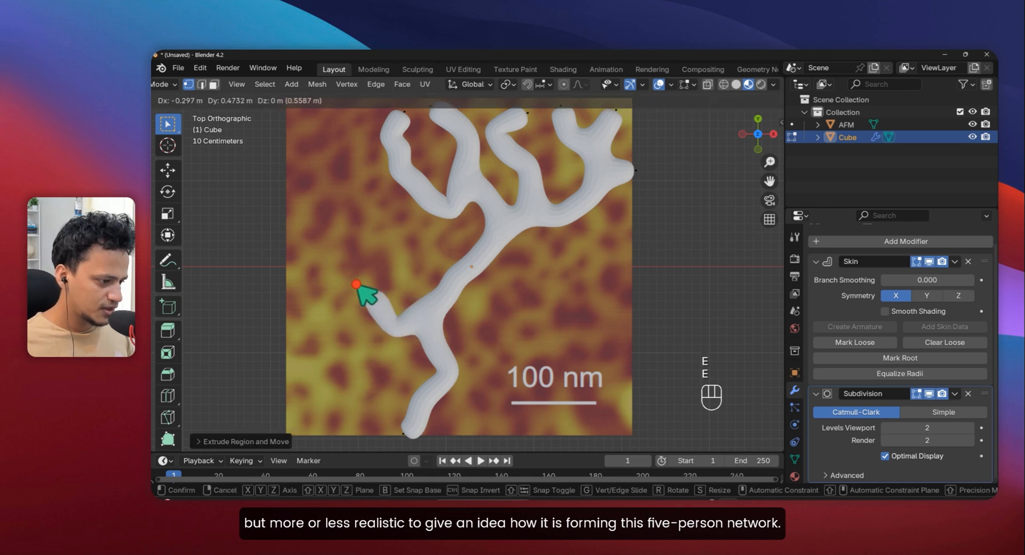
pyautogui.moveTo(357, 284); pyautogui.dragTo(333, 382)
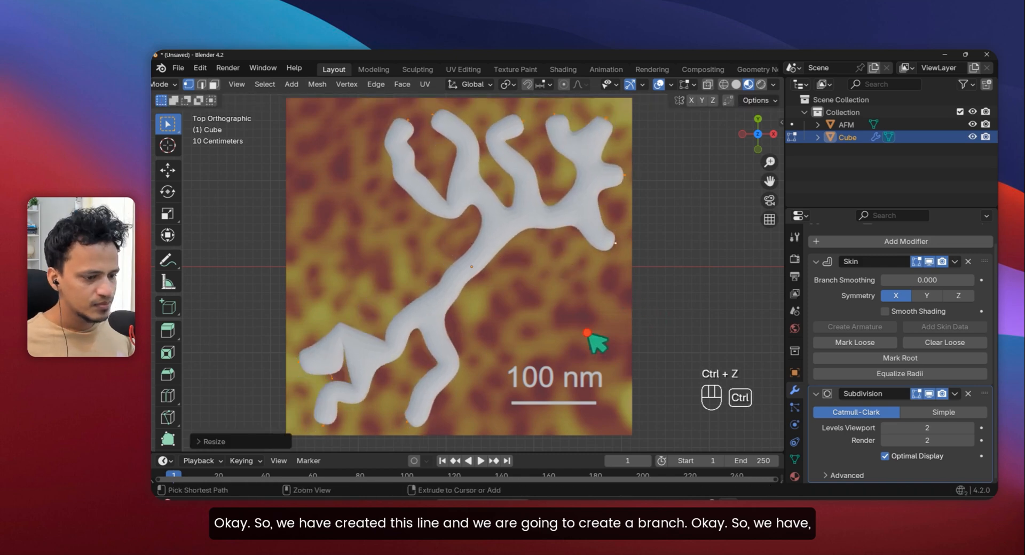
# Extend further branch segments so the skinned network covers the lower part of the AFM image.
pyautogui.moveTo(927, 280); pyautogui.dragTo(926, 280)
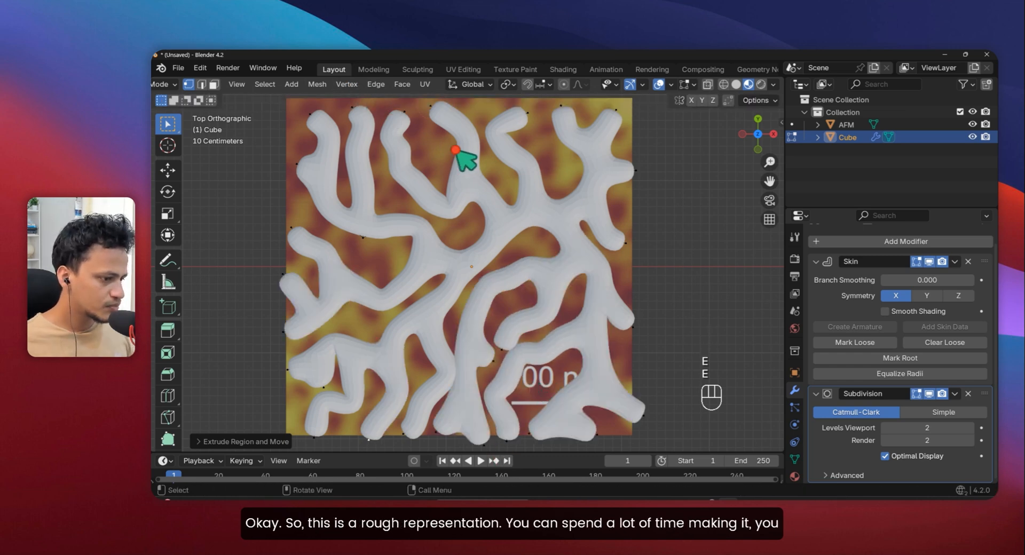
pyautogui.press('Tab')
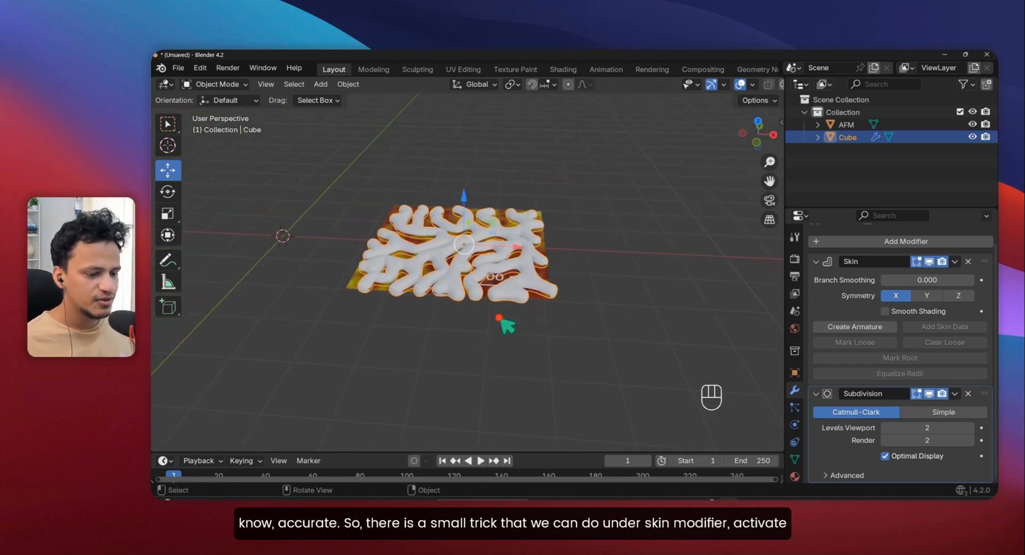
# Enable Smooth Shading on the Skin modifier to remove the faceted look of the tubes.
pyautogui.click(886, 311)
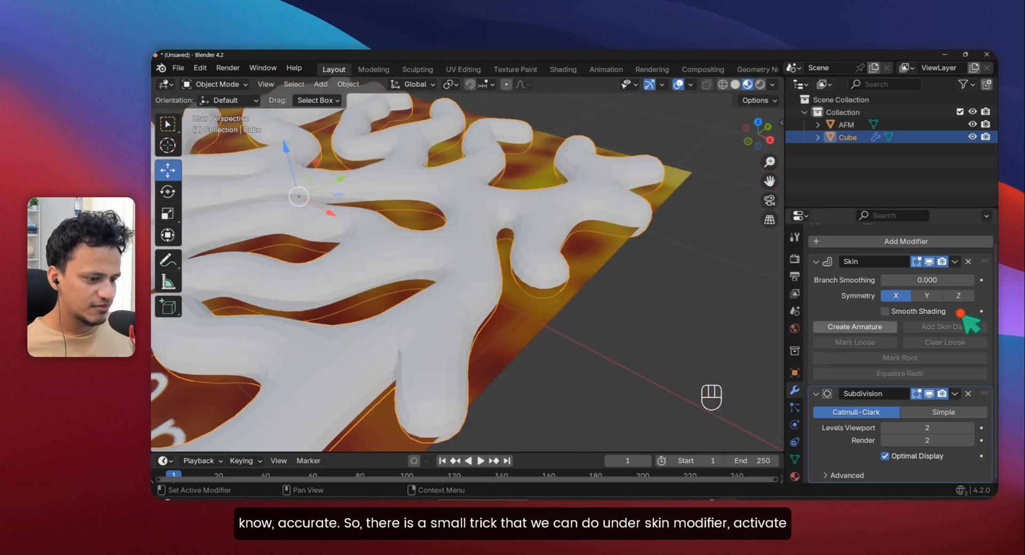
pyautogui.click(885, 312)
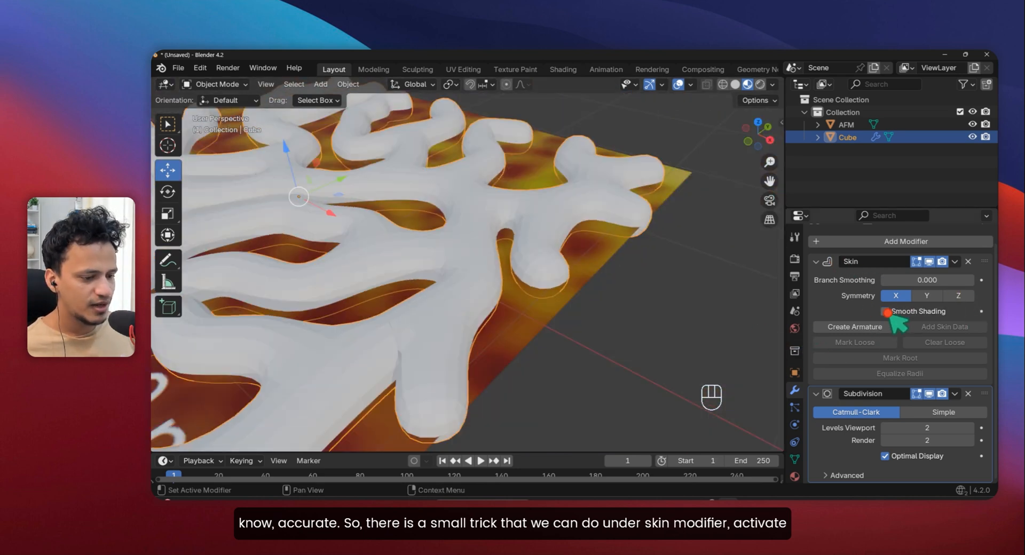
pyautogui.click(884, 312)
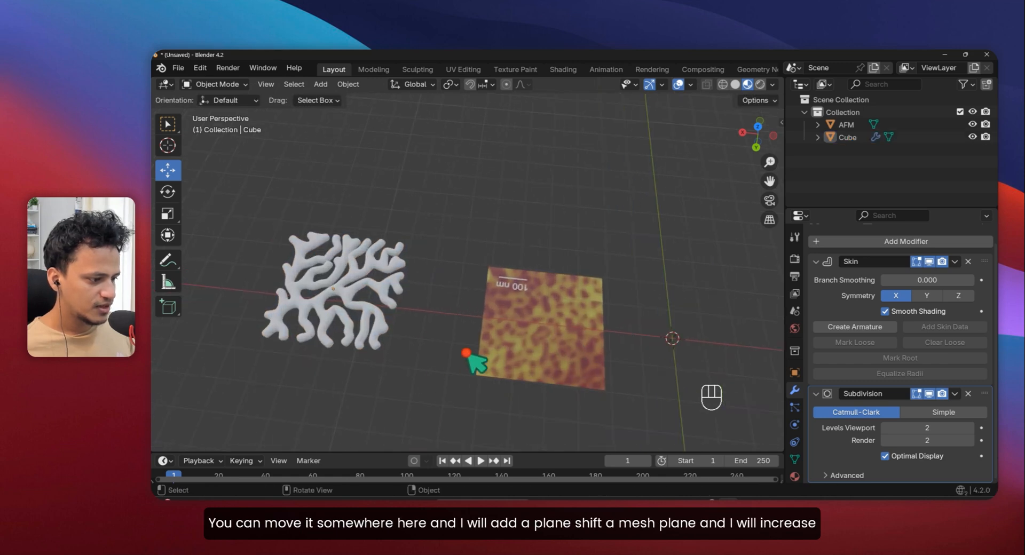
# Add a mesh plane scaled up beneath the network, then select the Cube network object.
pyautogui.press('shift+a')
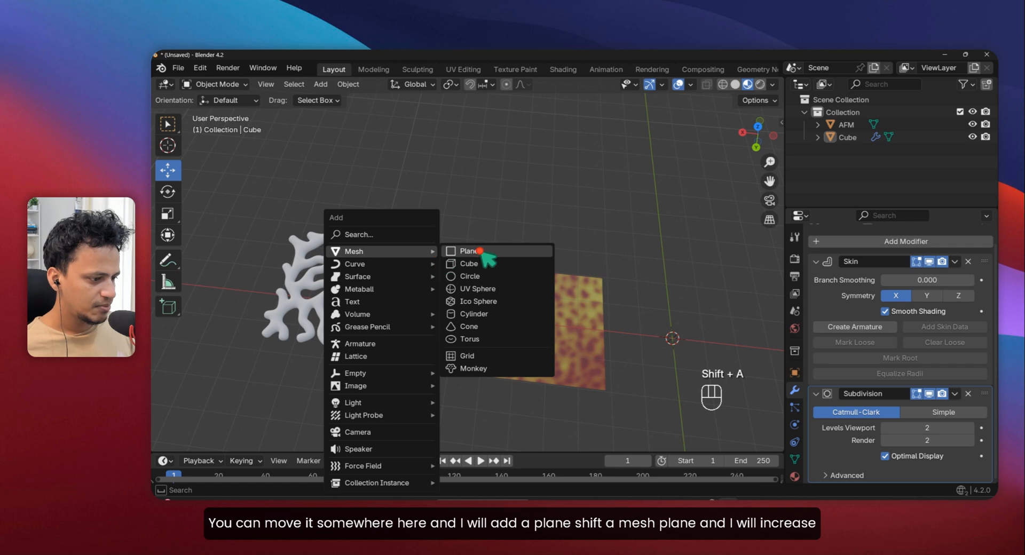
pyautogui.click(468, 251)
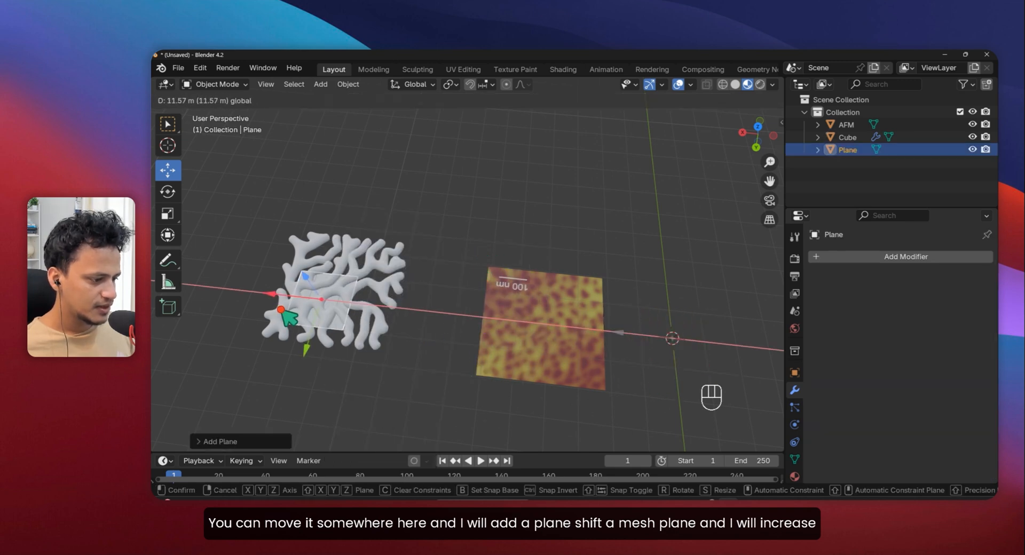
pyautogui.press('s')
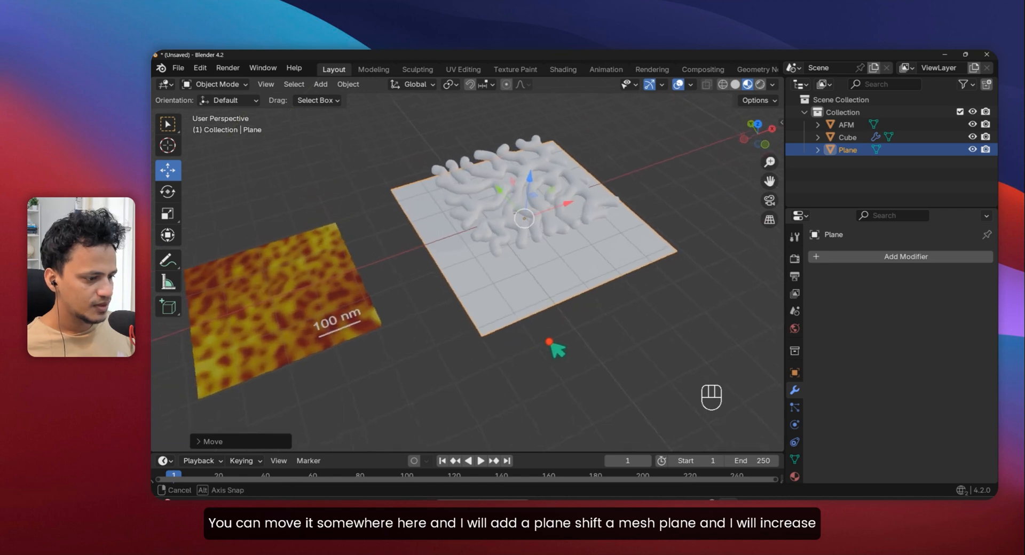
pyautogui.click(846, 137)
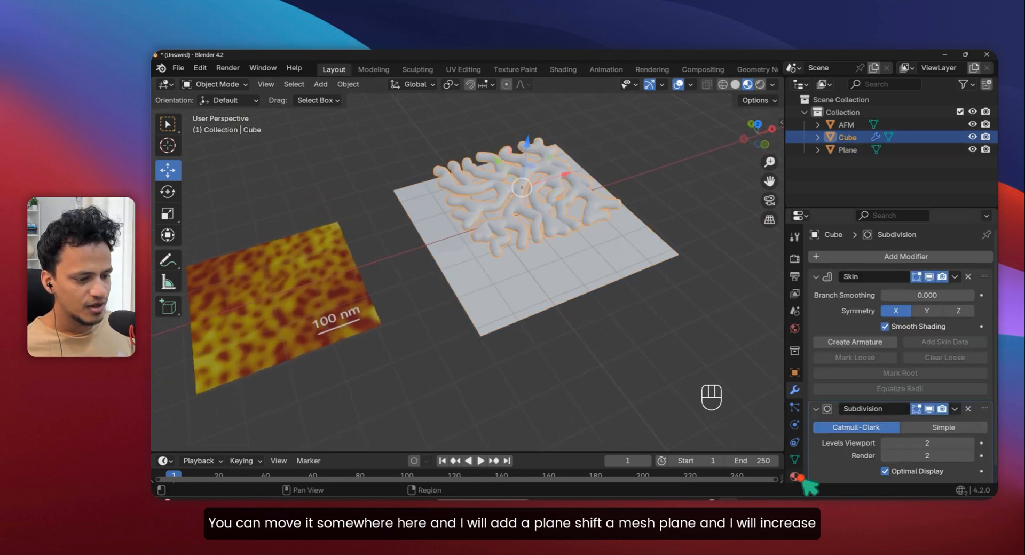
# Give the network a pink material with Metallic raised to about 0.45.
pyautogui.click(793, 479)
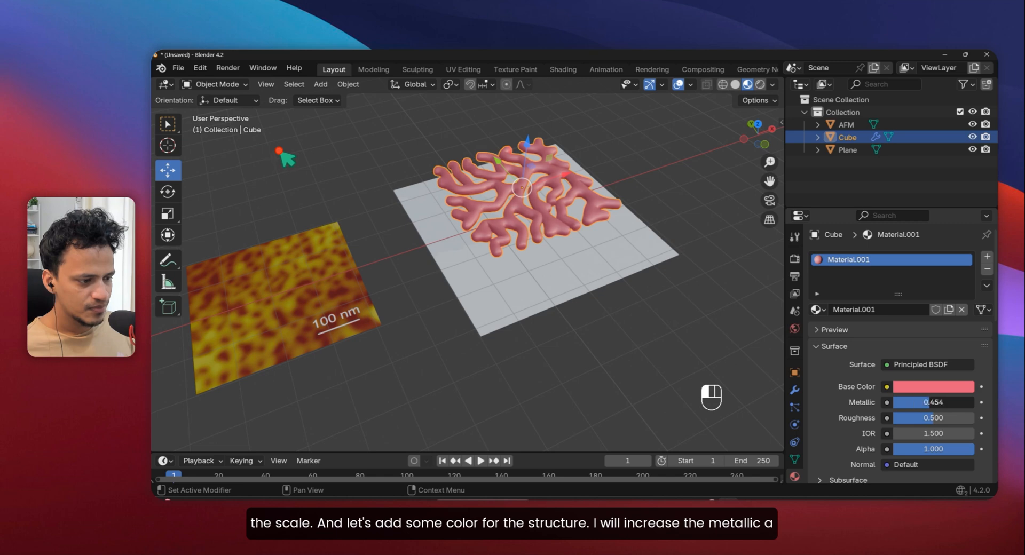
pyautogui.moveTo(955, 403); pyautogui.dragTo(918, 419)
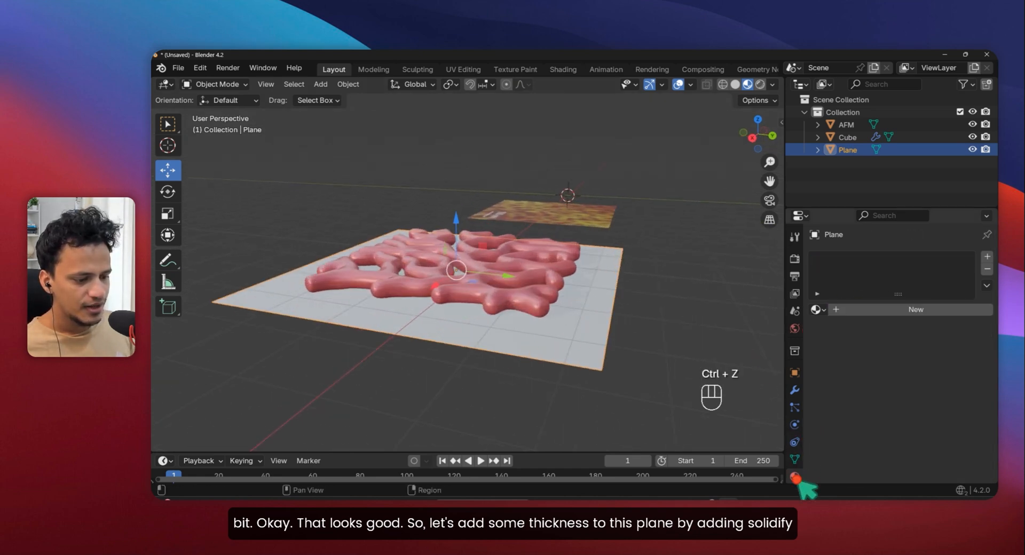
# Add a Solidify modifier to the base plane and raise its Thickness.
pyautogui.click(794, 391)
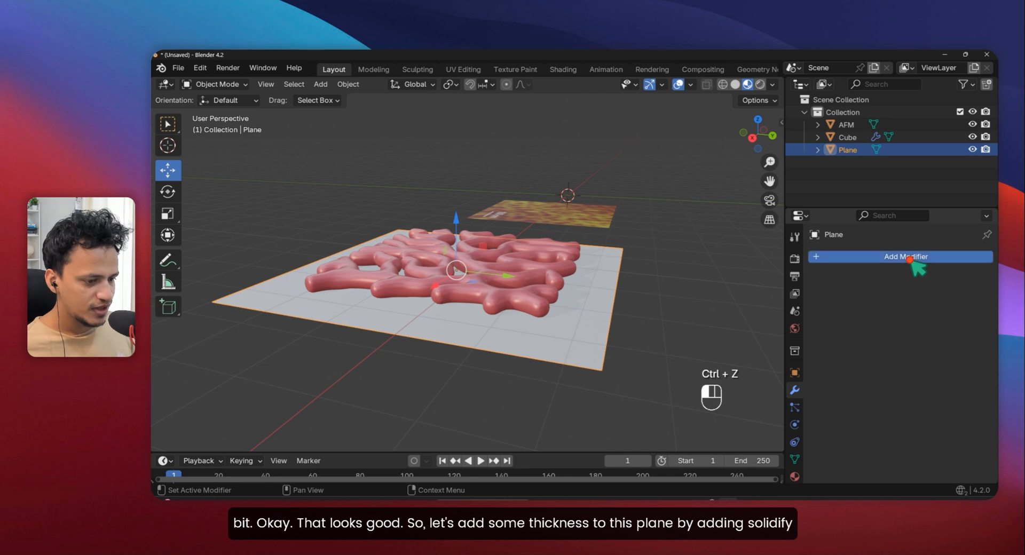
pyautogui.click(904, 256)
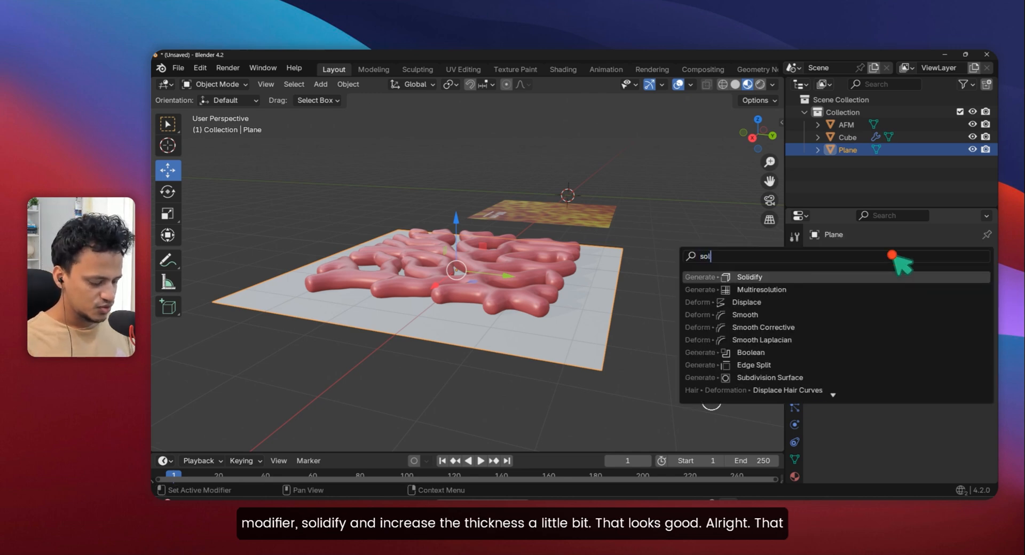
pyautogui.click(749, 277)
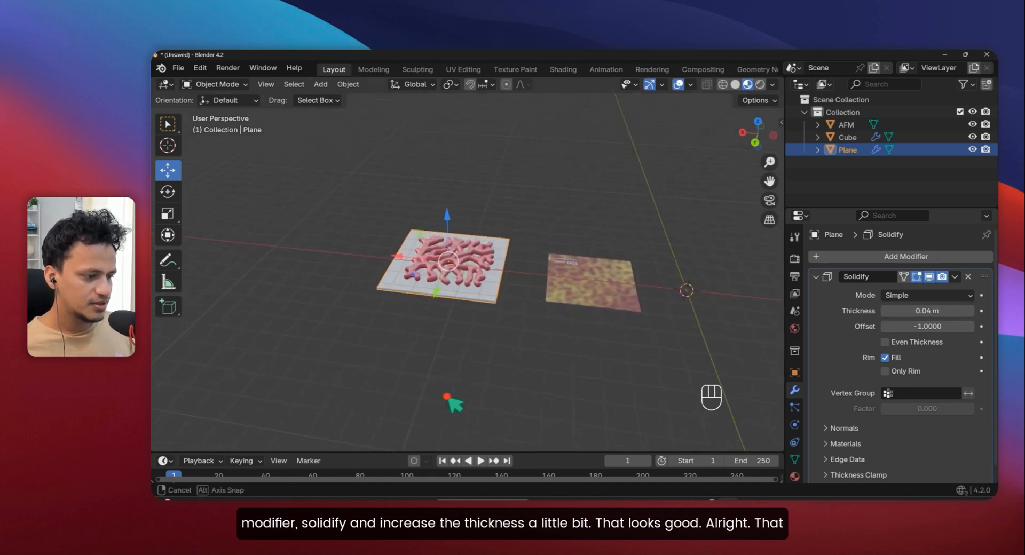
pyautogui.press('s')
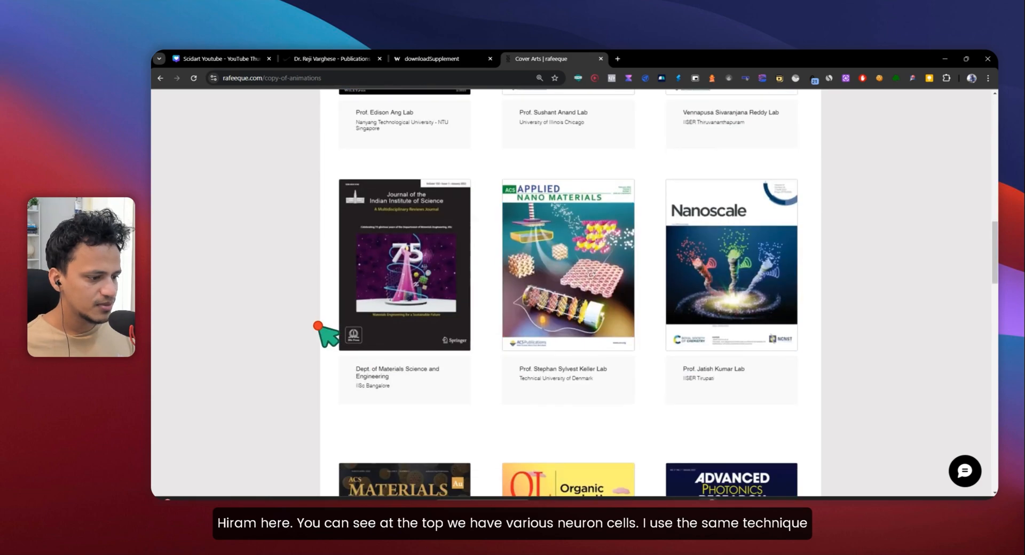
# View the Journal of Molecular Biology cover enlarged in the gallery lightbox.
pyautogui.click(404, 263)
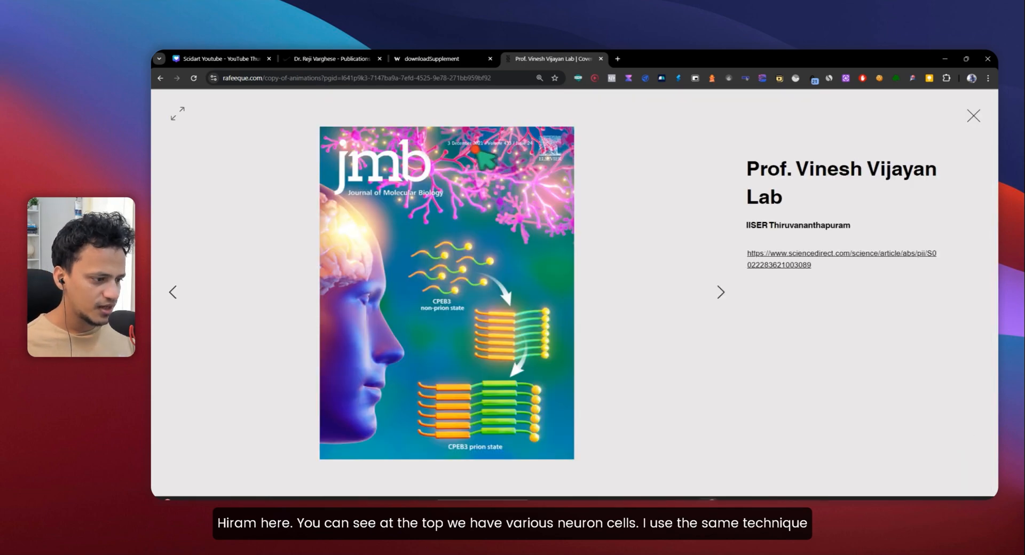
pyautogui.moveTo(533, 235)
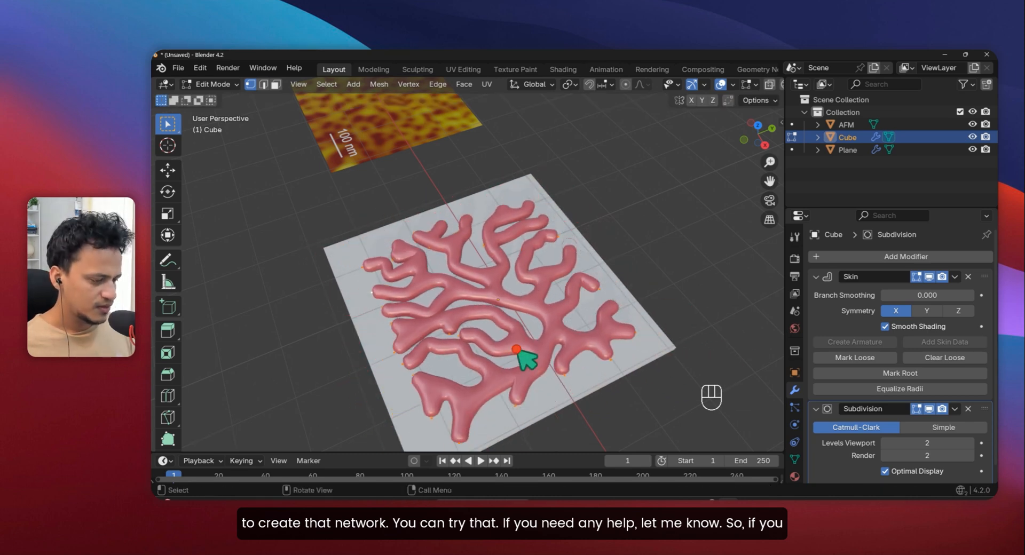
# Return to Object Mode and raise Skin Branch Smoothing to 1.0 to thin the branches.
pyautogui.press('Tab')
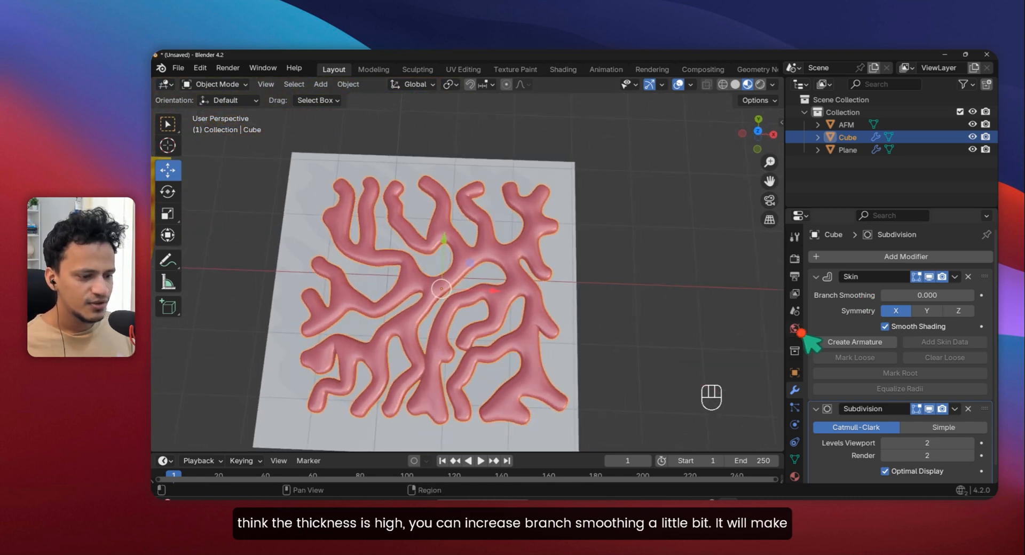
pyautogui.moveTo(926, 294); pyautogui.dragTo(947, 294)
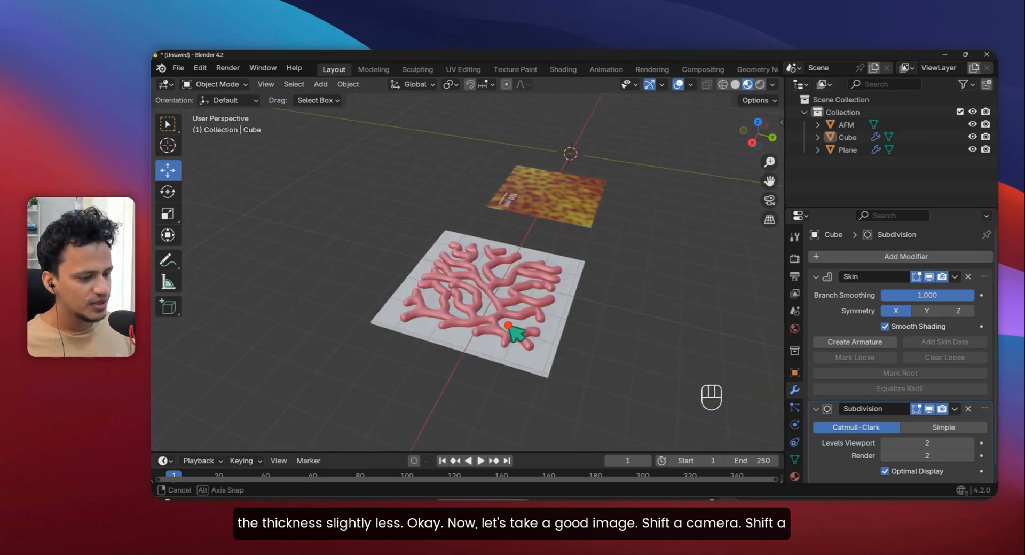
# Add a camera and an enlarged area light above the network with Power about 645 W.
pyautogui.press('shift+a')
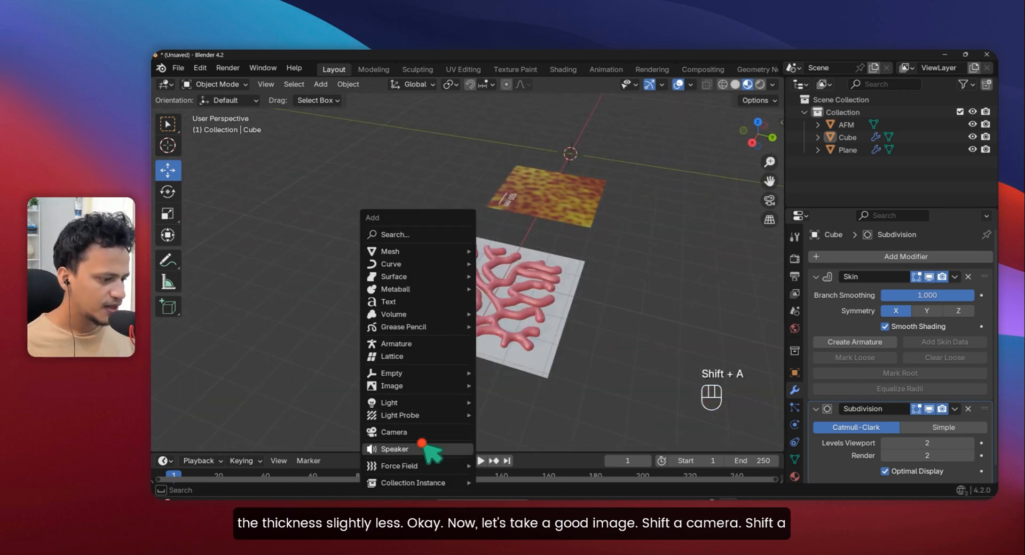
pyautogui.click(394, 431)
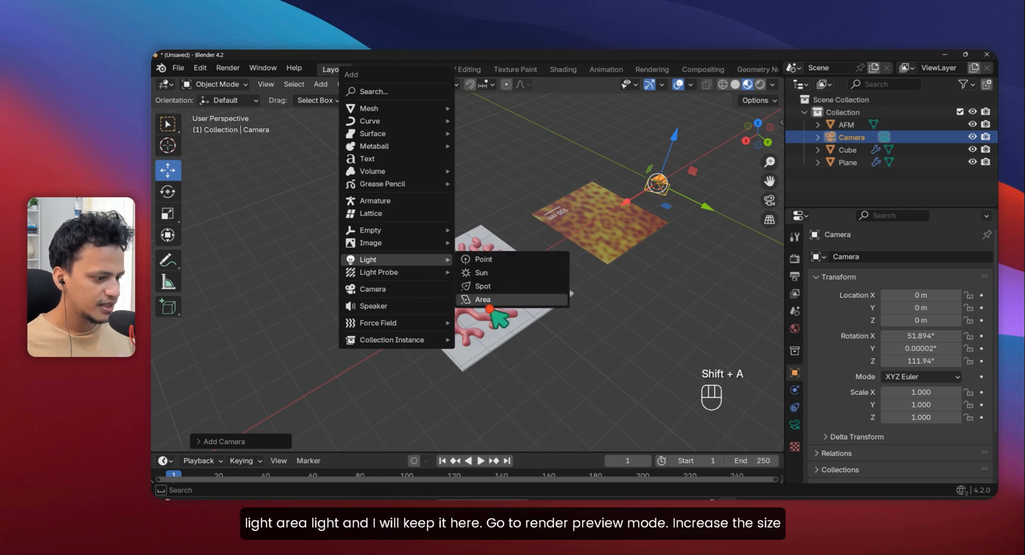
pyautogui.click(482, 300)
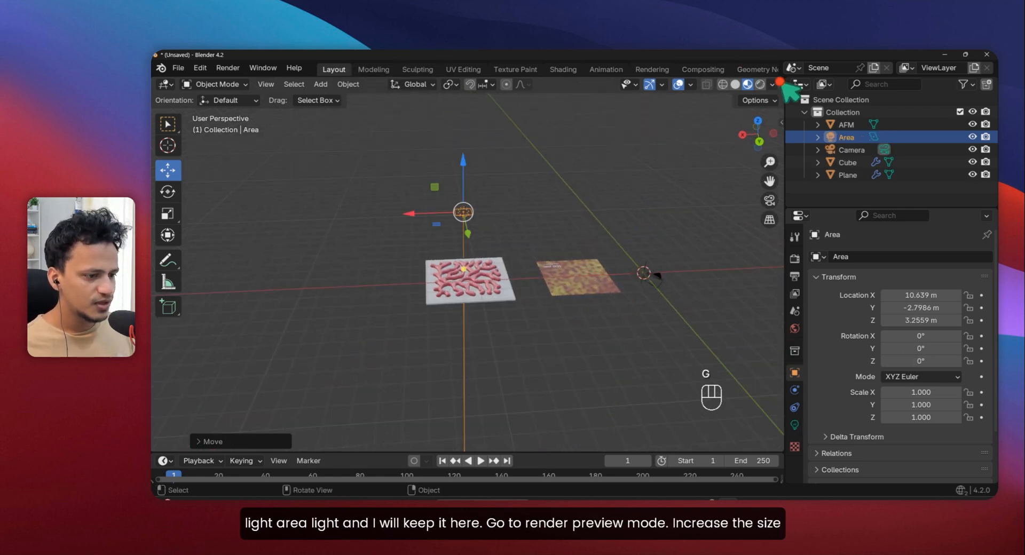
pyautogui.press('s')
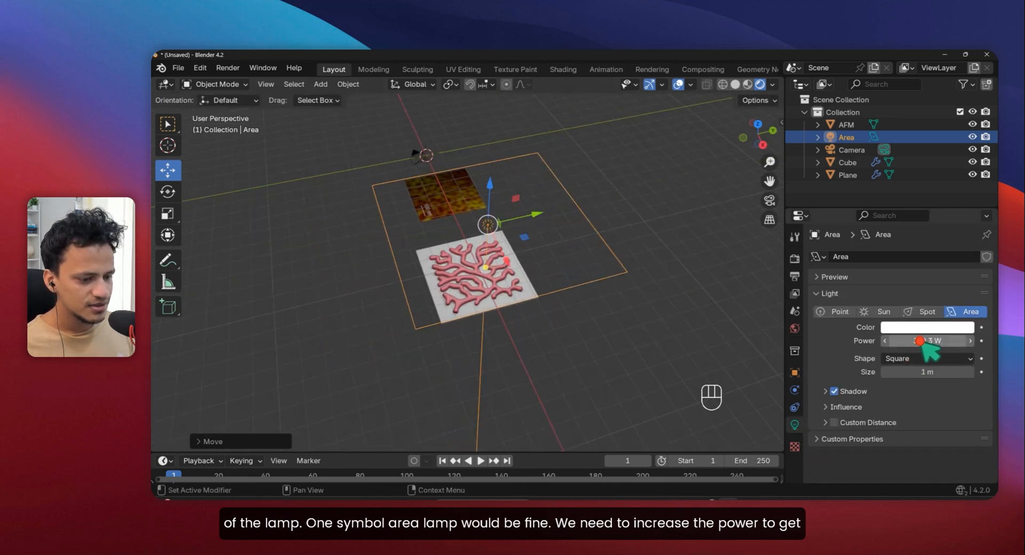
pyautogui.moveTo(889, 340); pyautogui.dragTo(967, 340)
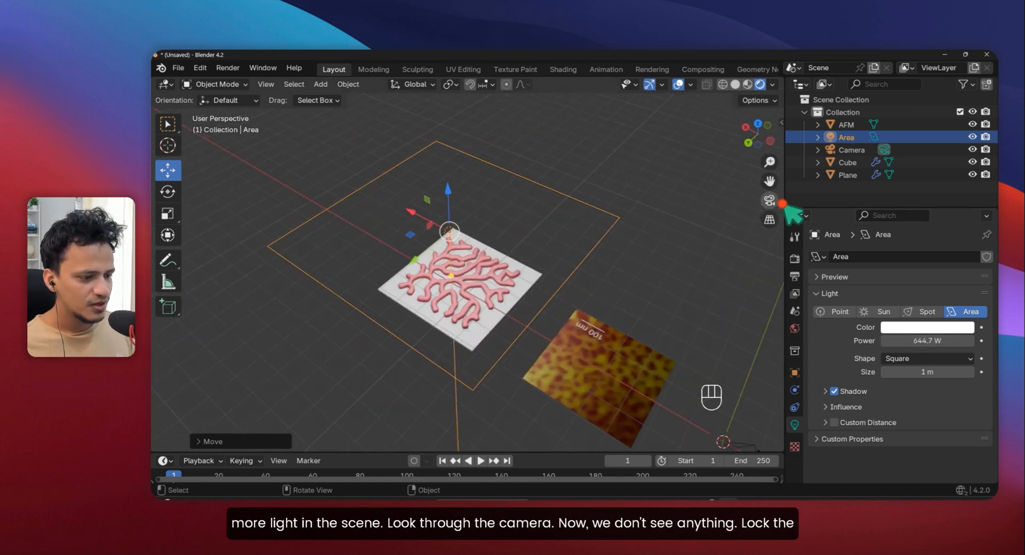
# Switch to camera view with Lock Camera to View enabled for framing the network.
pyautogui.click(769, 200)
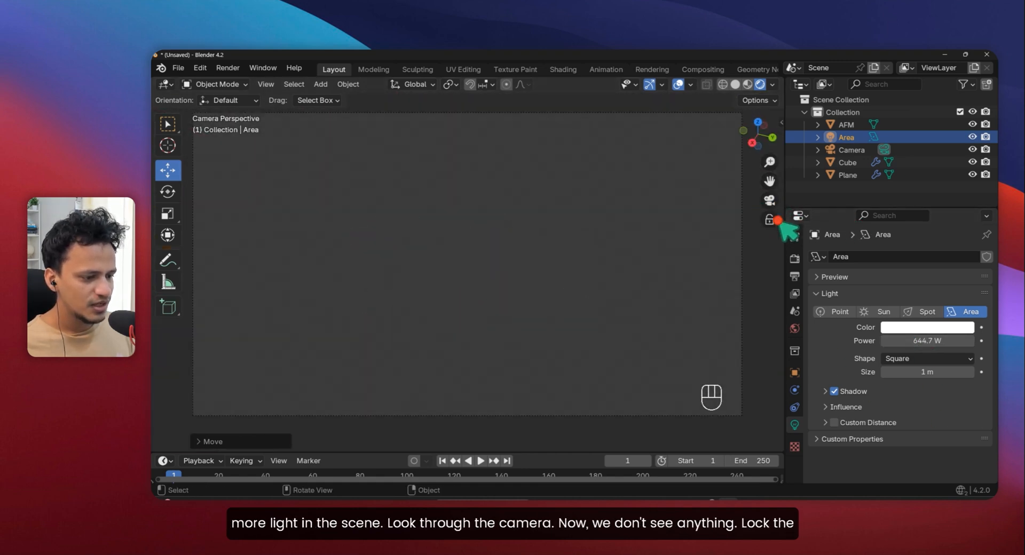
pyautogui.click(770, 218)
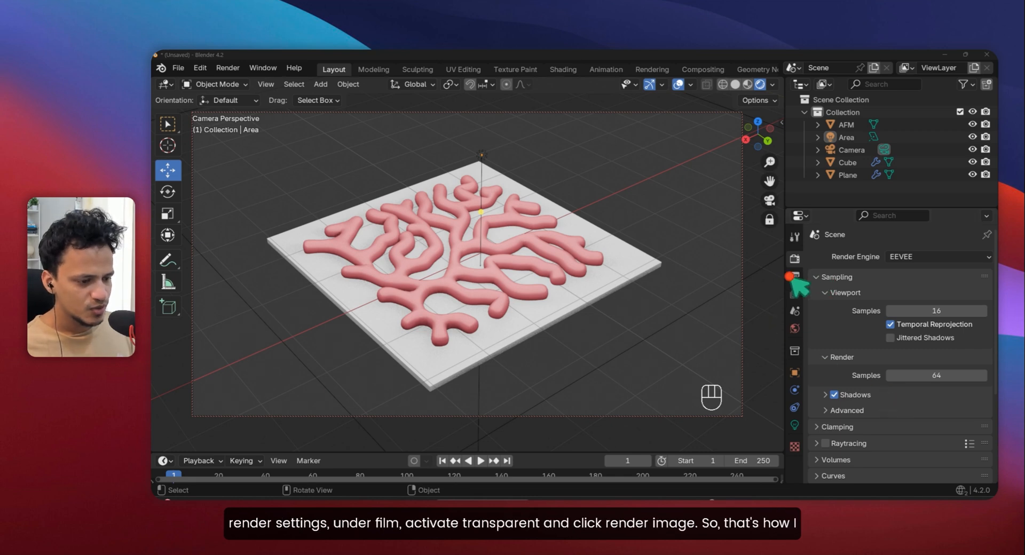
# Enable Film > Transparent in Render Properties and start Render Image.
pyautogui.scroll(-3)
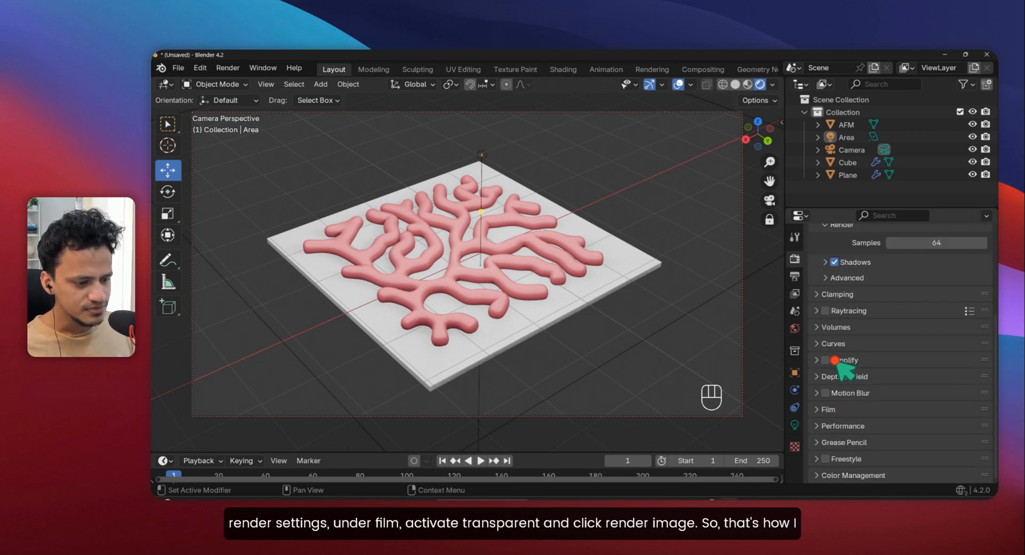
pyautogui.click(826, 409)
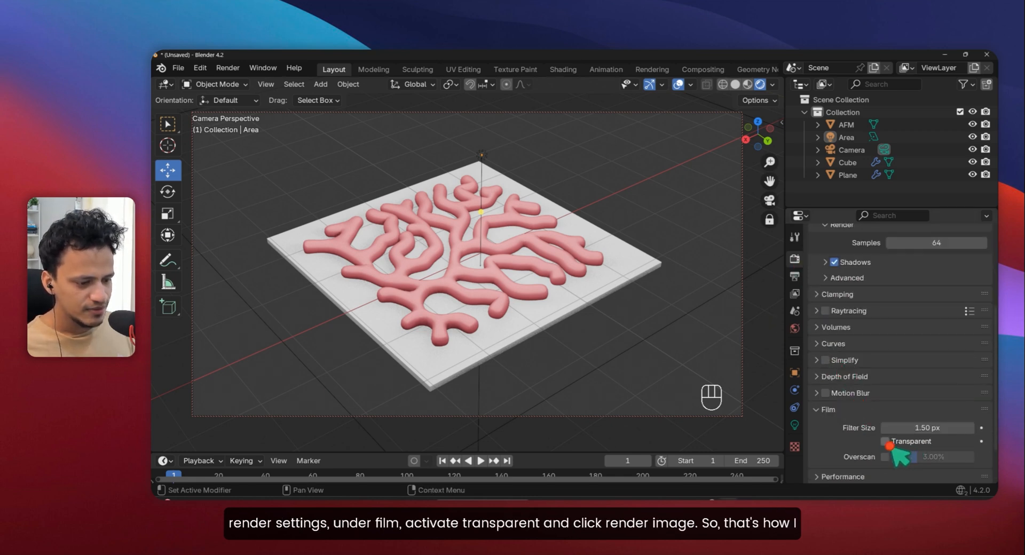
pyautogui.click(228, 68)
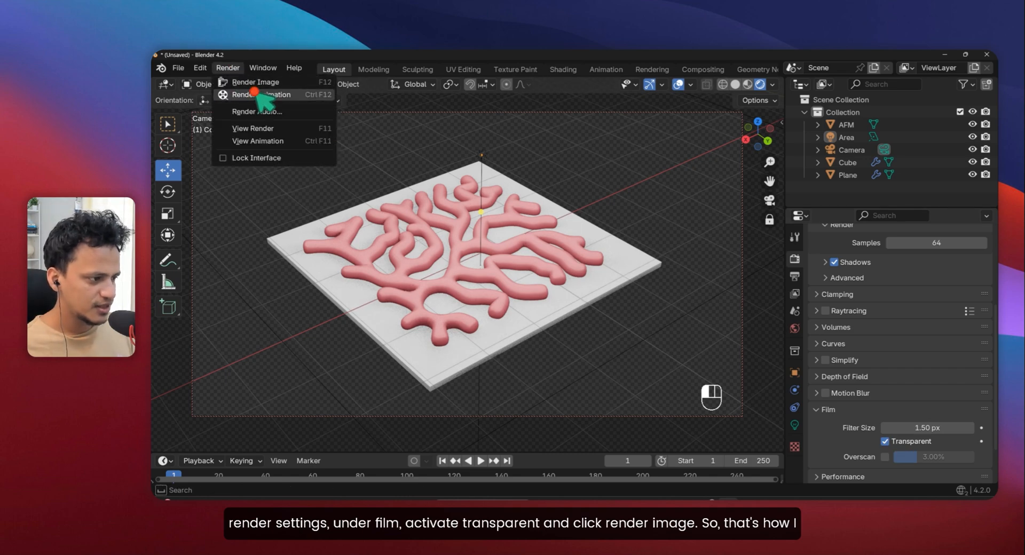
pyautogui.click(254, 82)
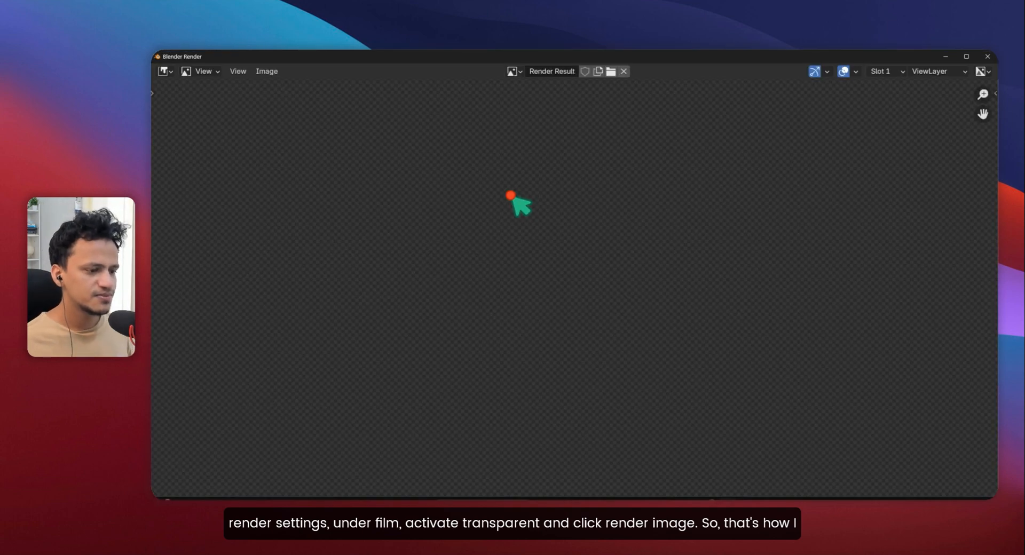